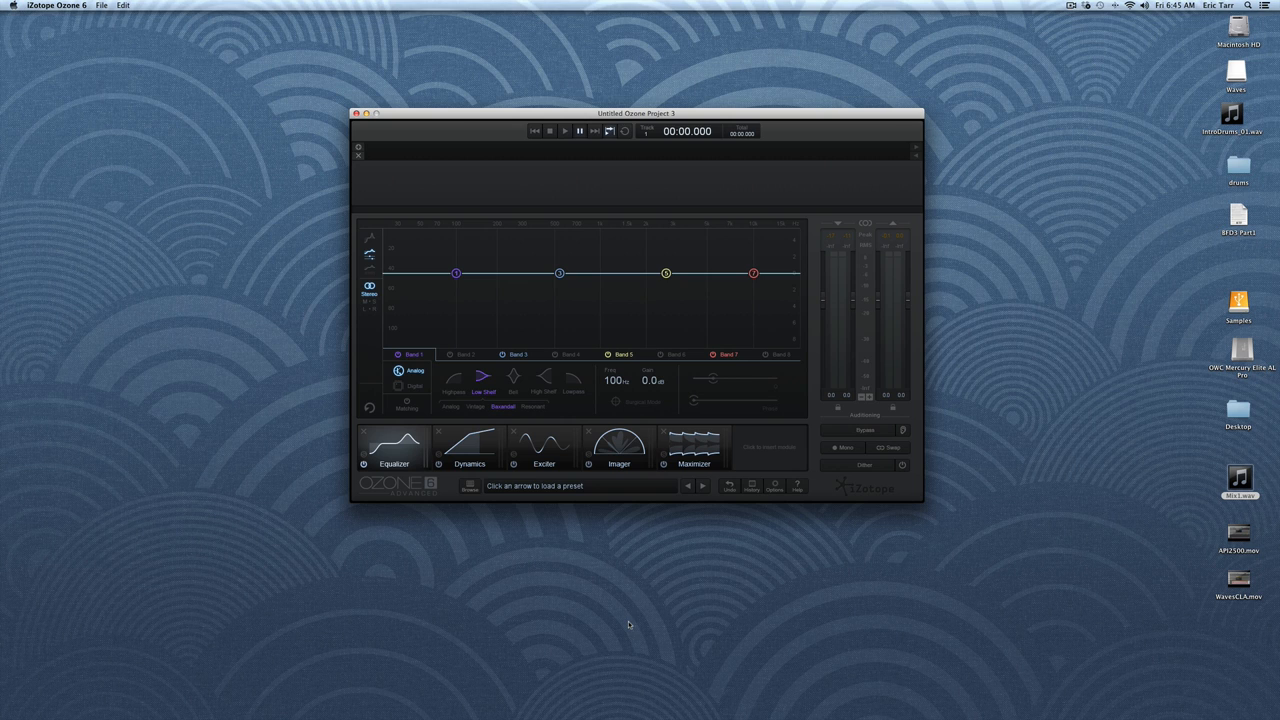
mouse_move(594, 558)
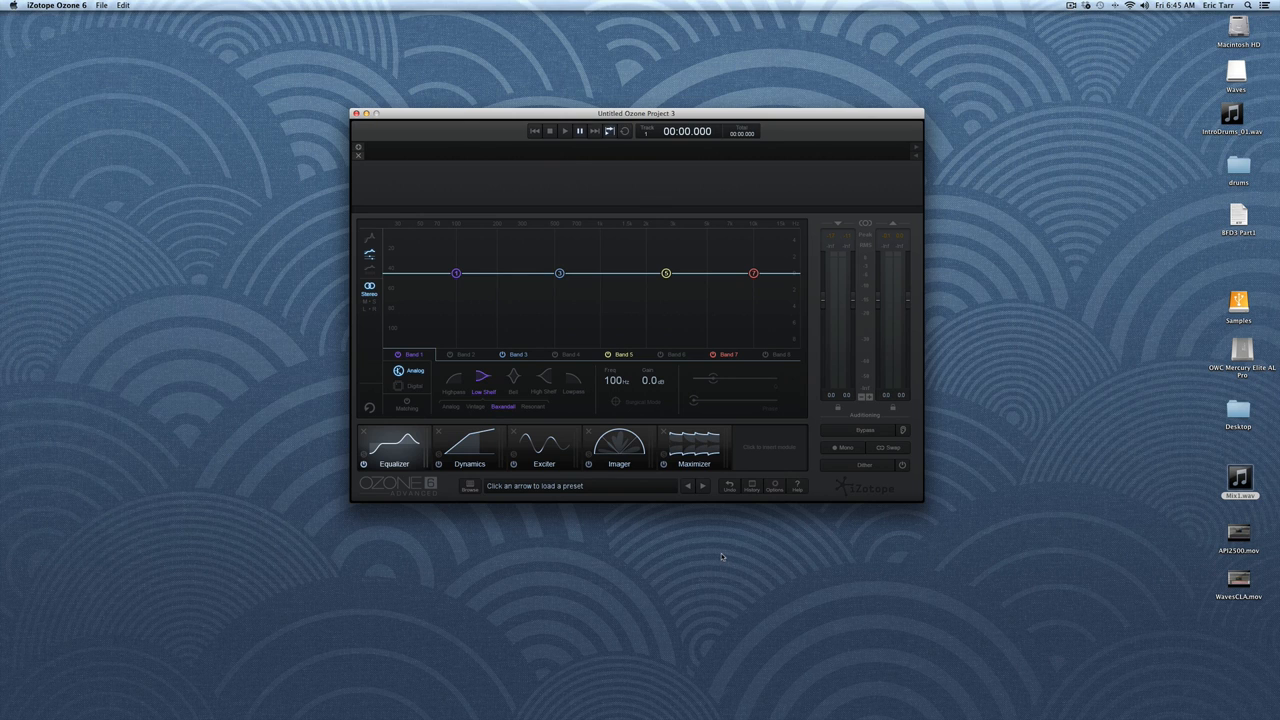
mouse_move(722, 113)
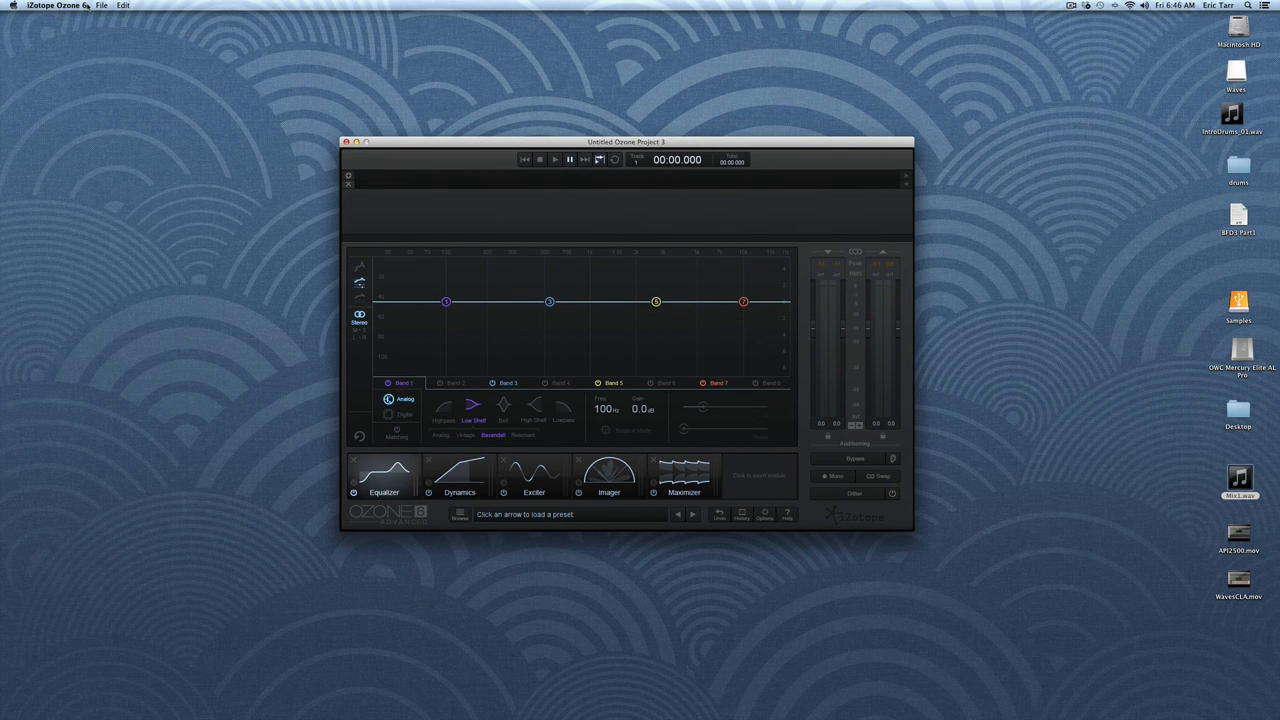
- Open the File menu and dismiss it without choosing a command
left_click(101, 6)
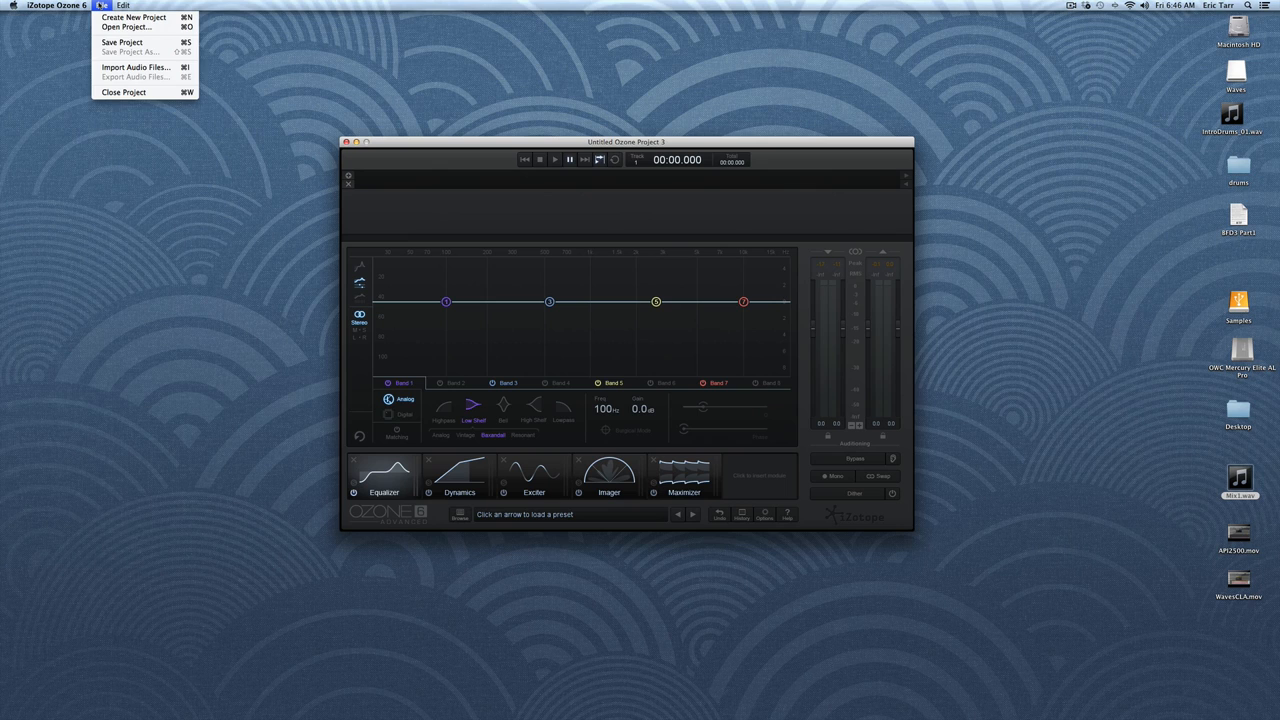
left_click(700, 222)
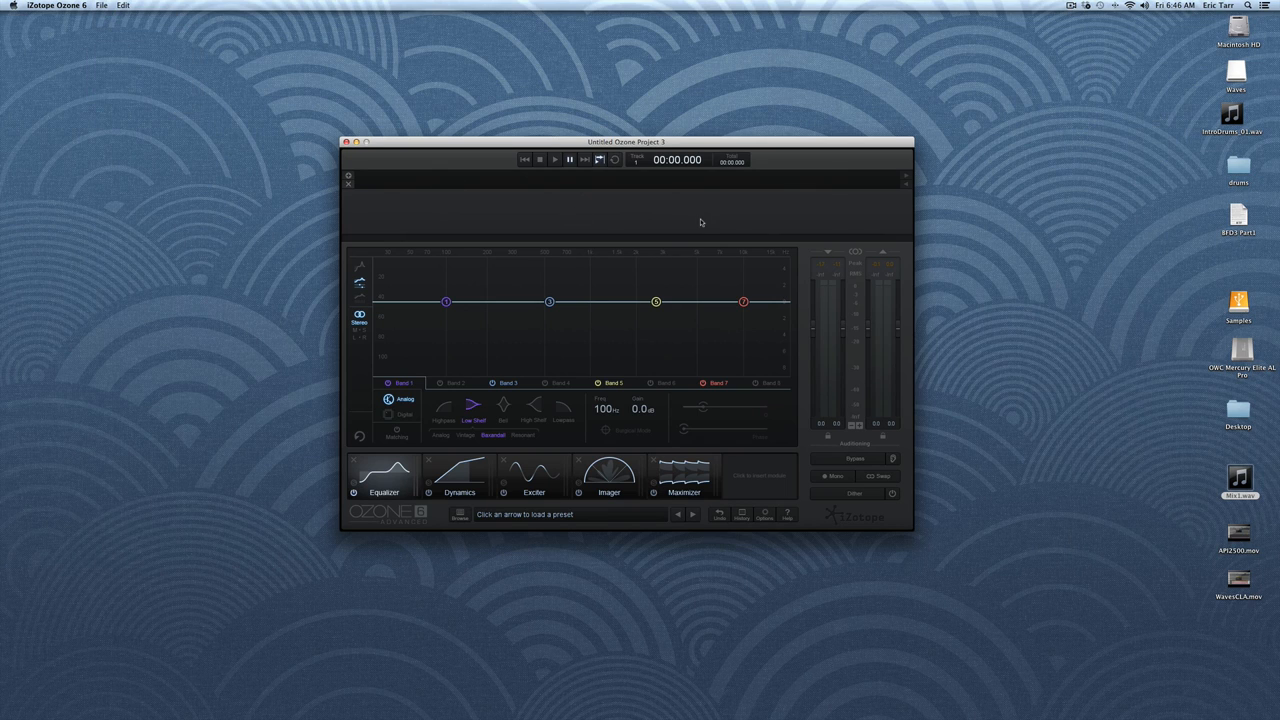
mouse_move(704, 363)
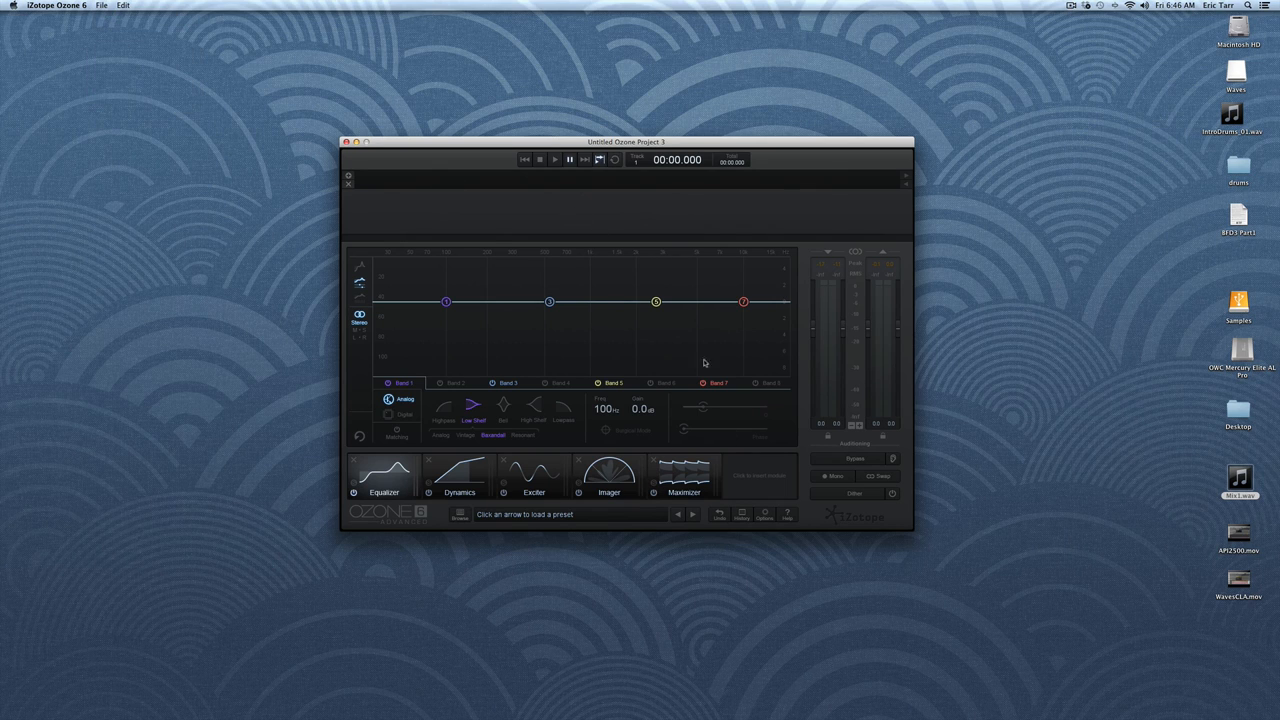
mouse_move(699, 398)
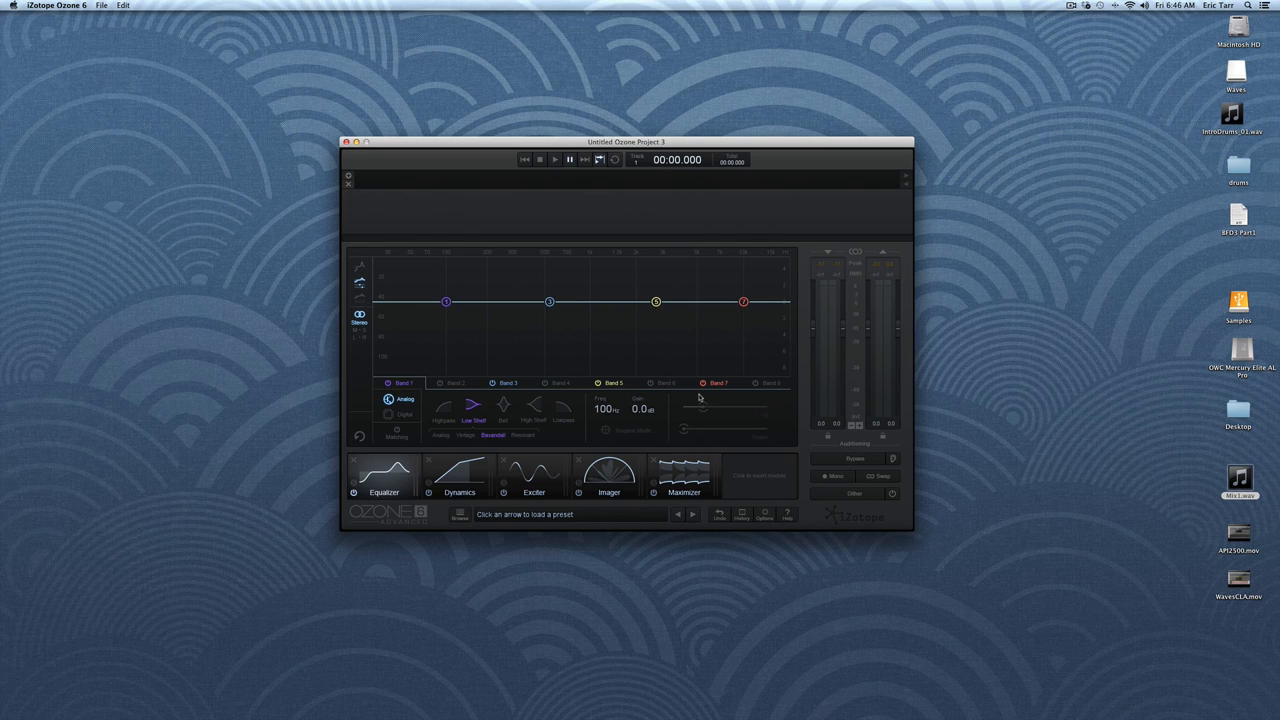
mouse_move(697, 397)
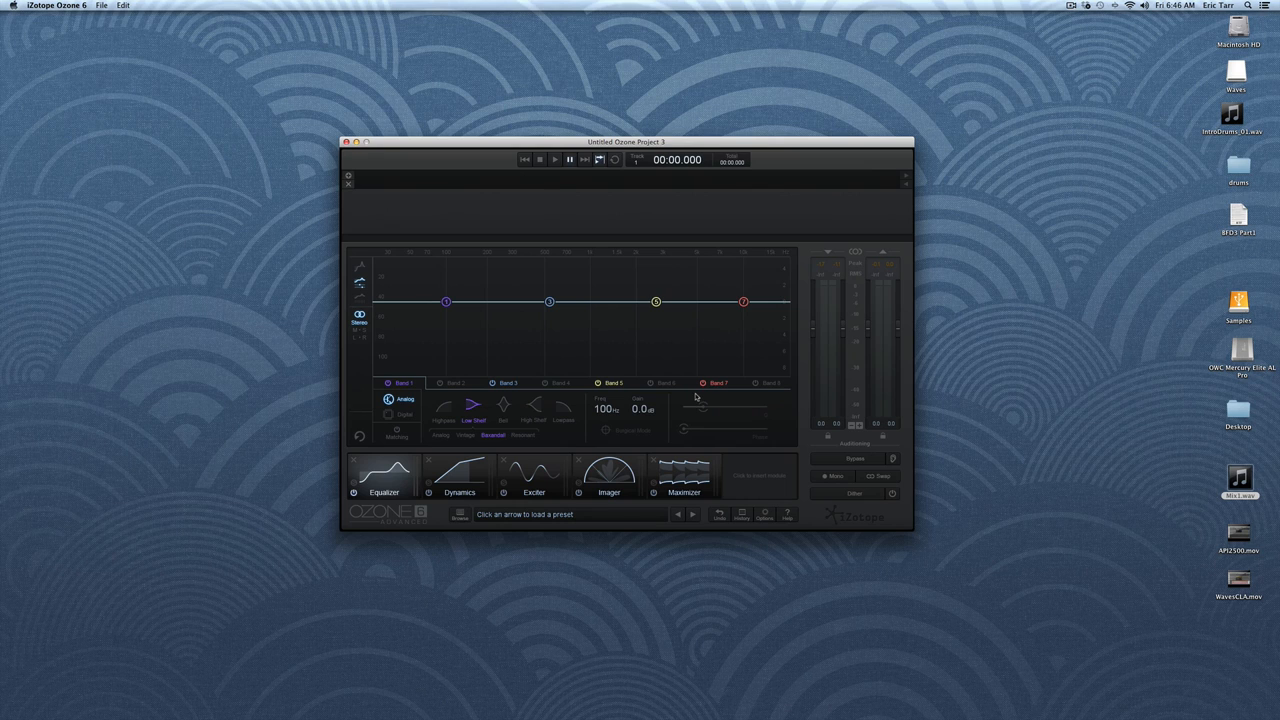
mouse_move(458, 472)
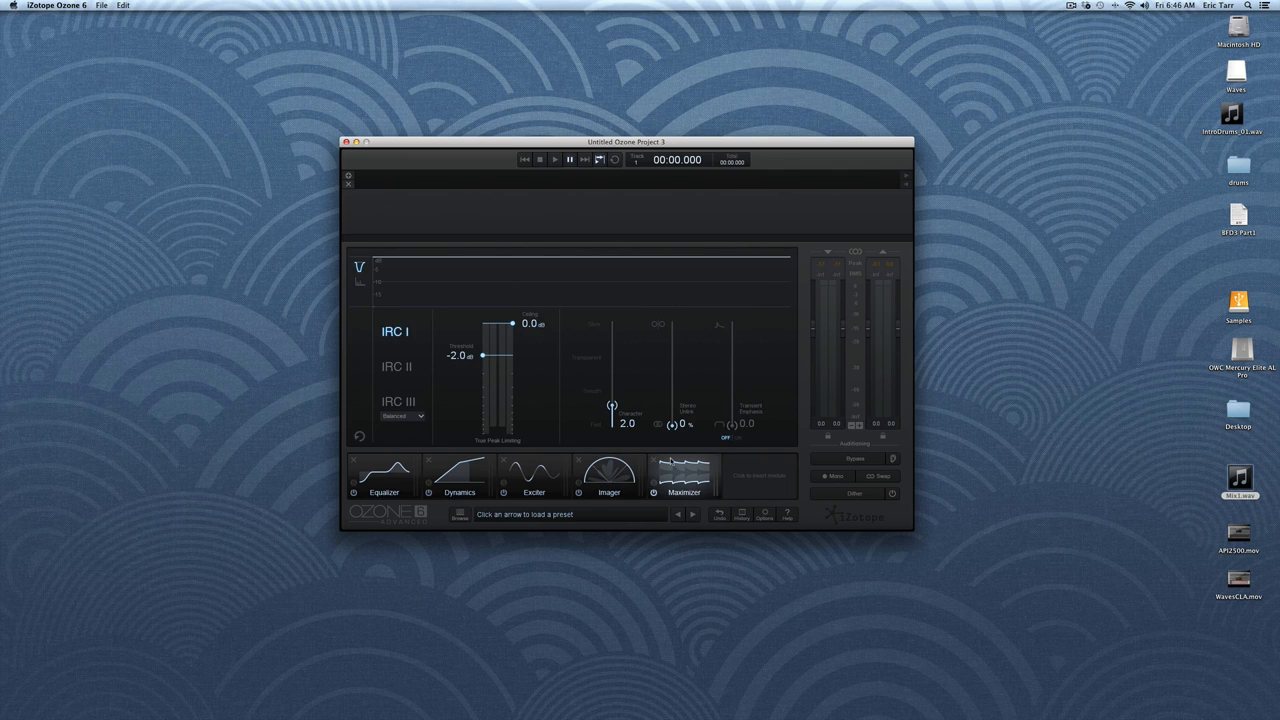
- Import the Mix1.wav audio file into the project
left_click(384, 477)
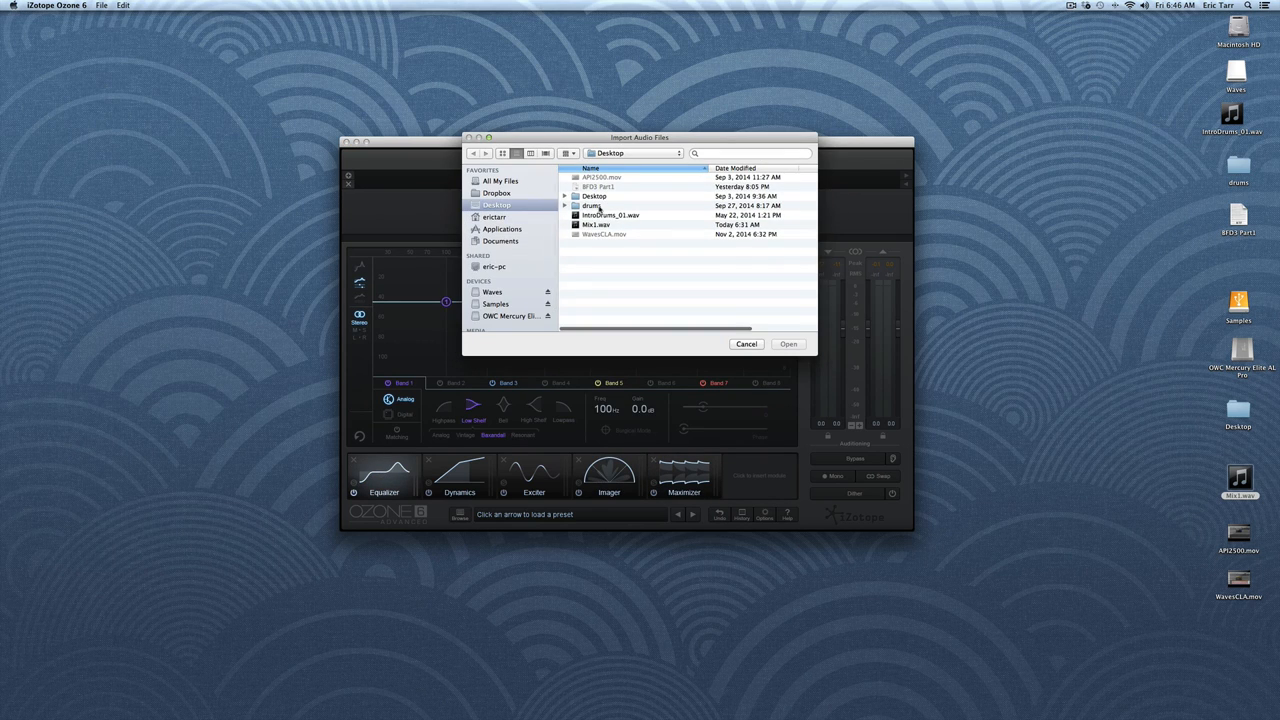
left_click(596, 224)
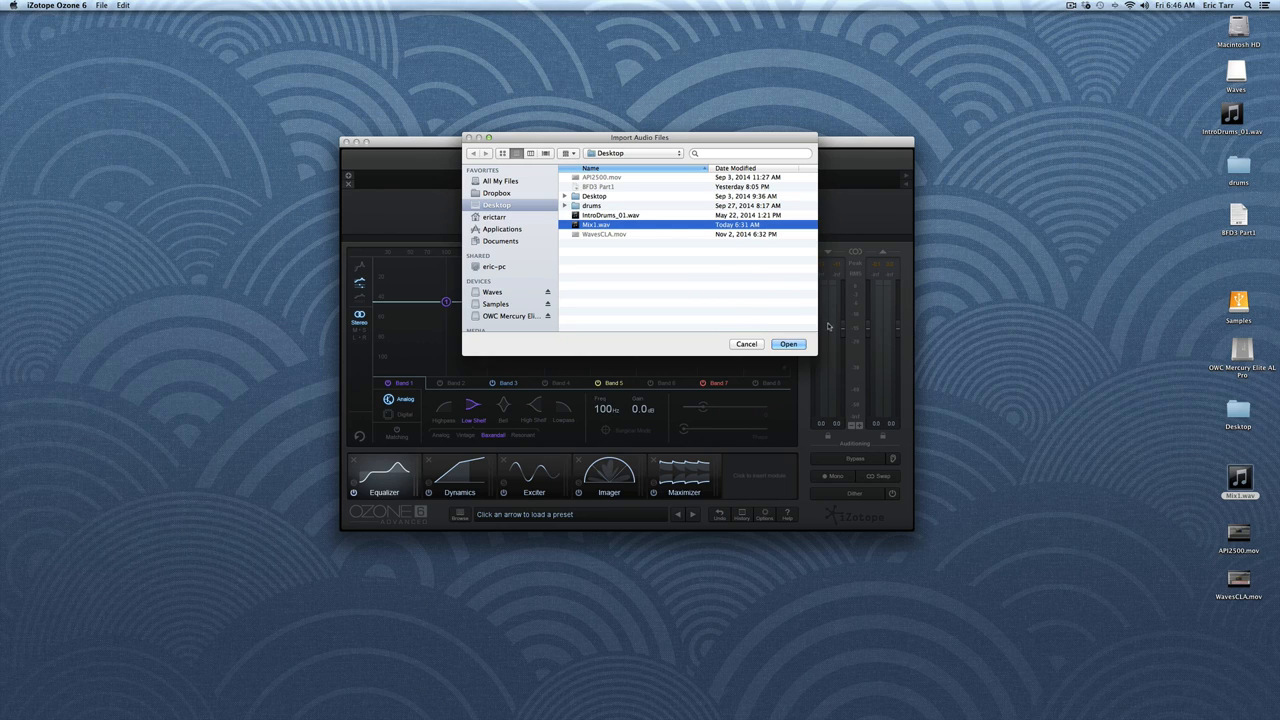
left_click(789, 344)
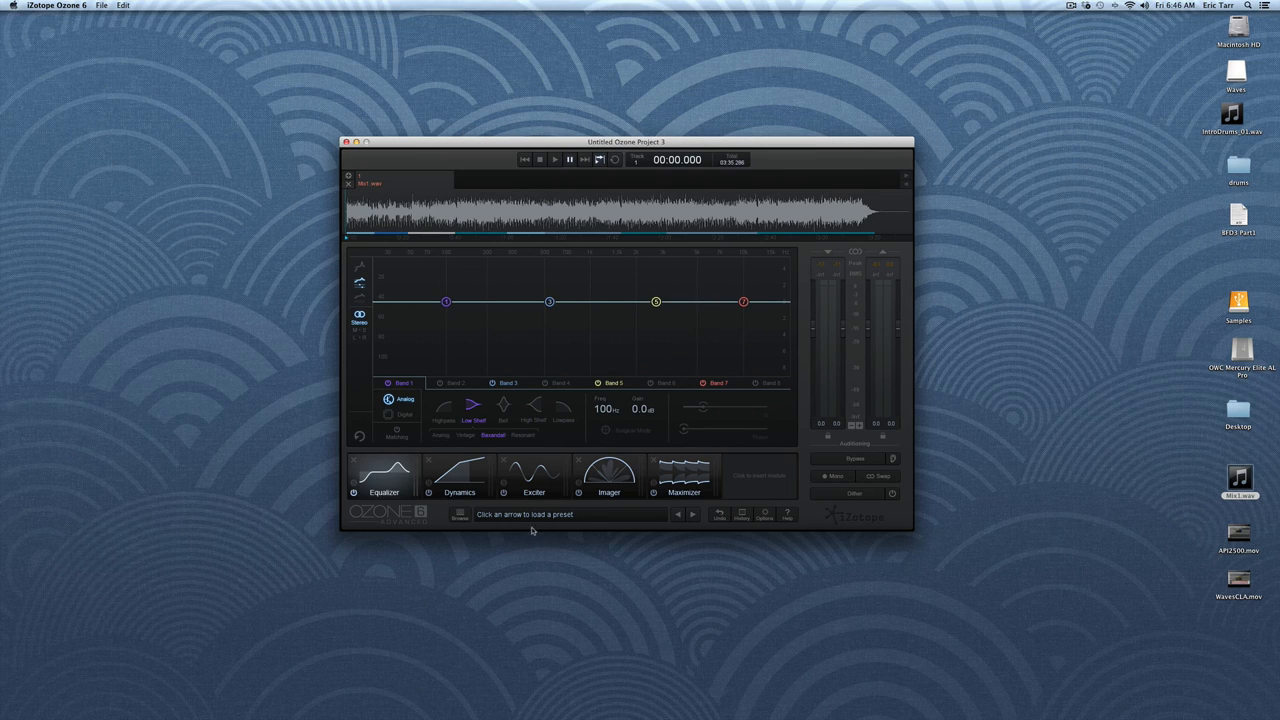
mouse_move(431, 464)
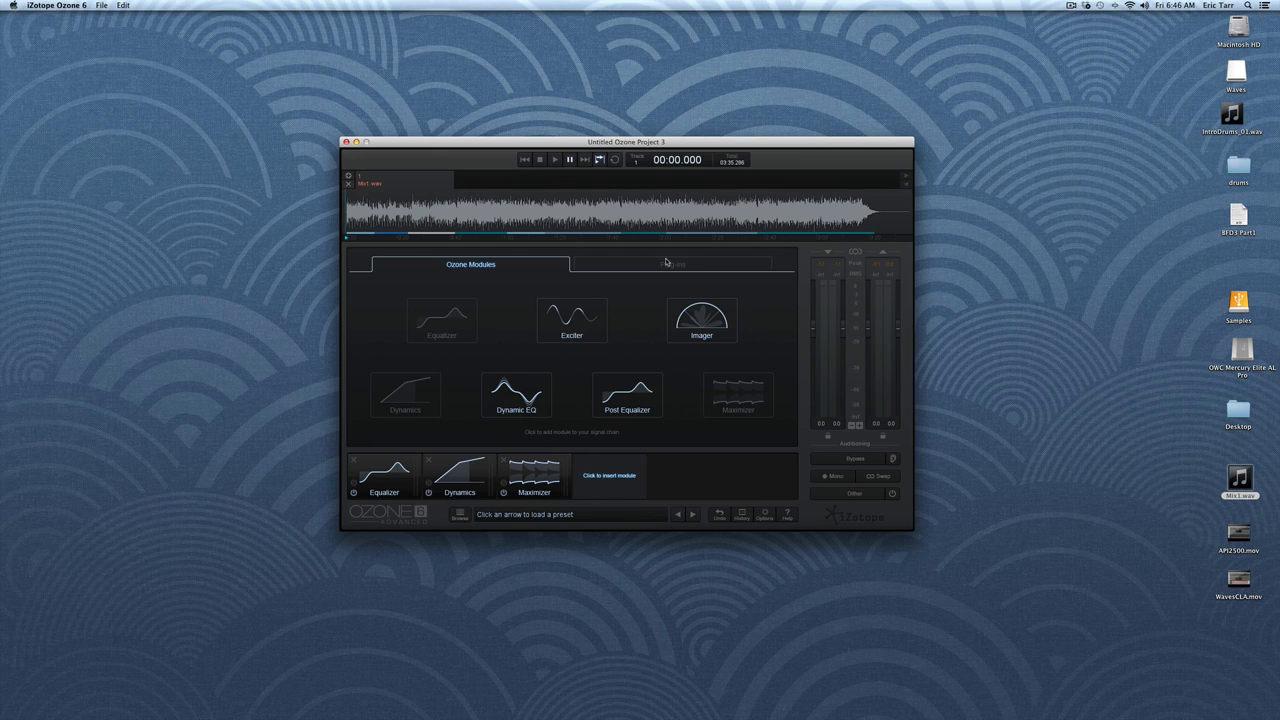
- Insert Virtual Tape Machines and Oxford Inflator from the third-party Plug-ins list
left_click(672, 264)
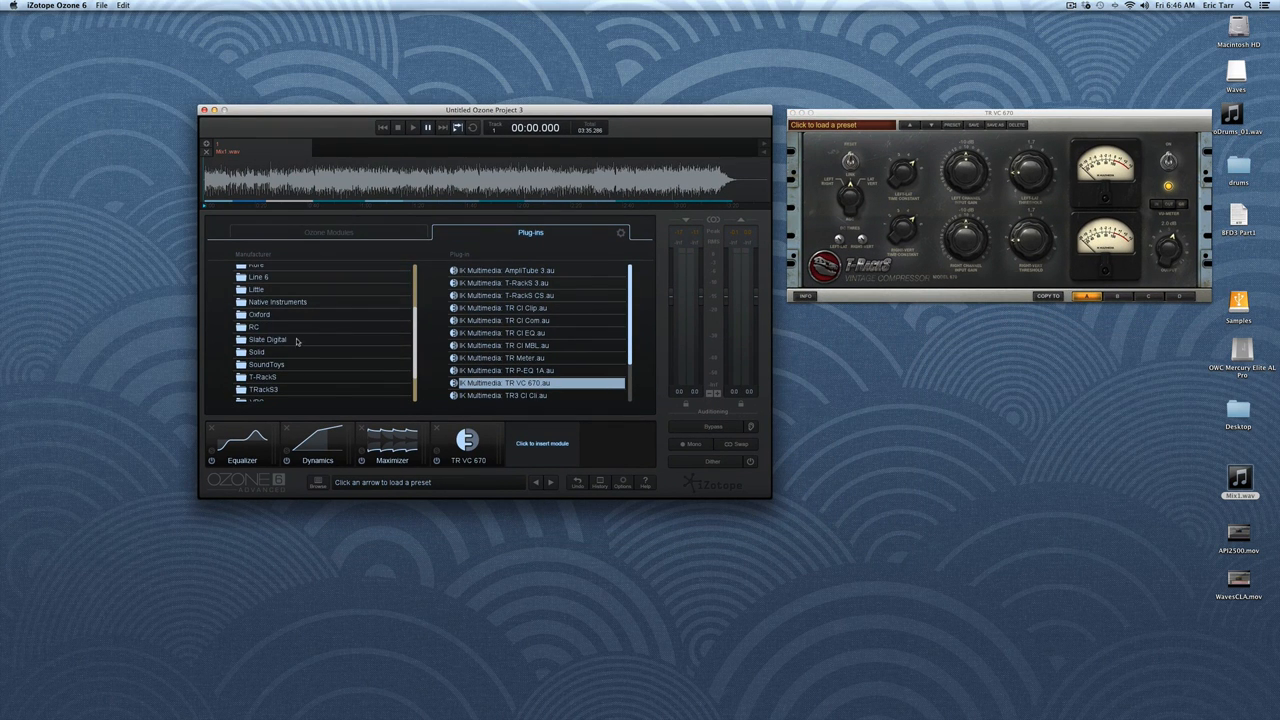
left_click(267, 339)
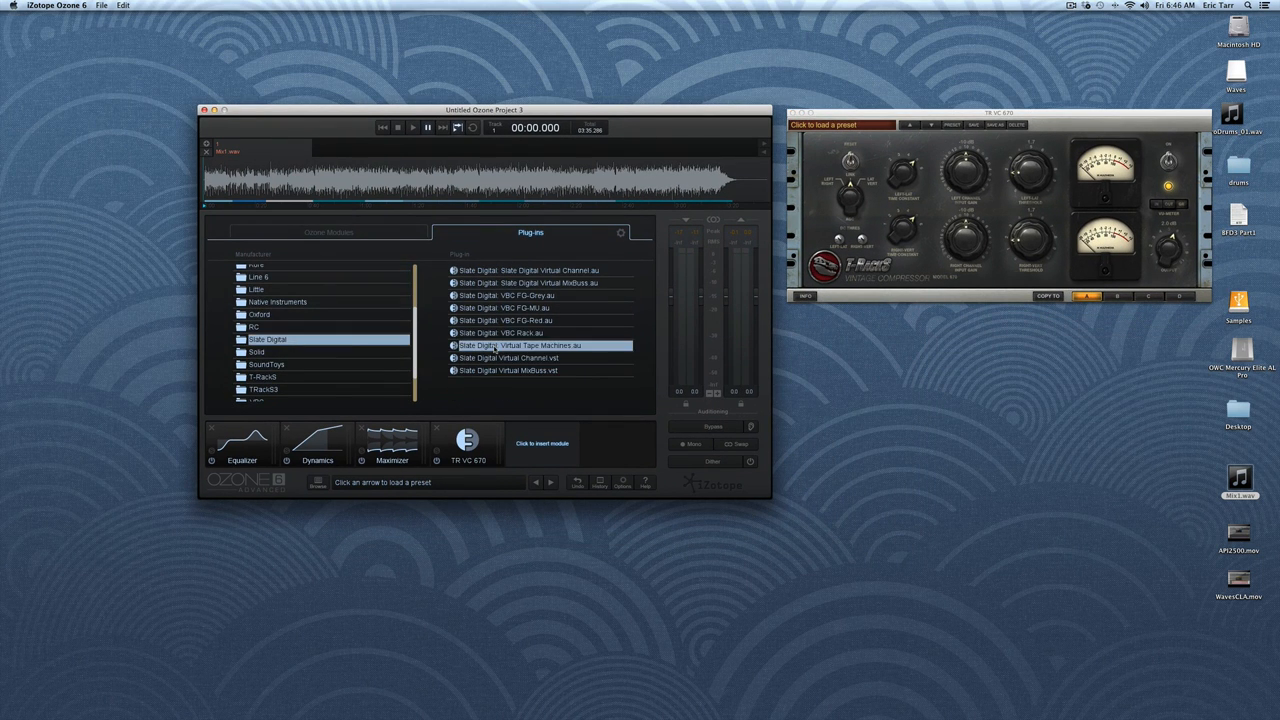
double_click(522, 345)
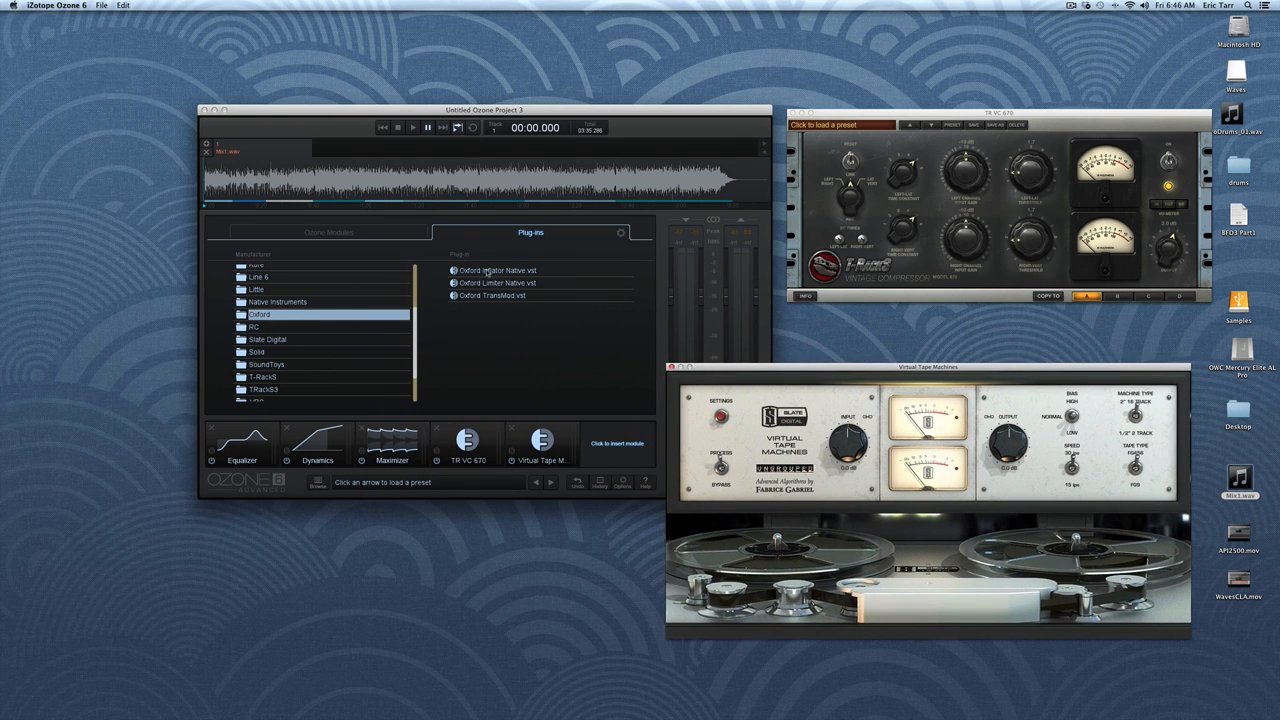
double_click(498, 270)
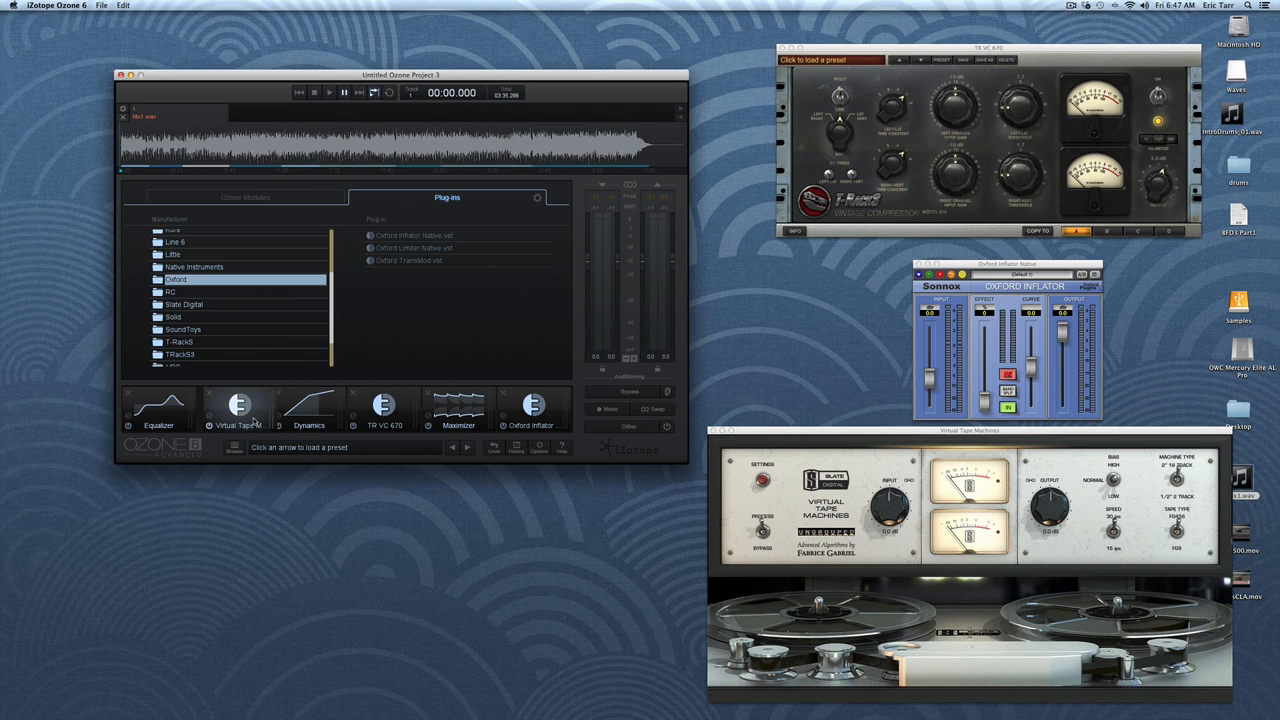
- Step through the Dynamics and Maximizer slots, ending on the Equalizer settings
left_click(238, 405)
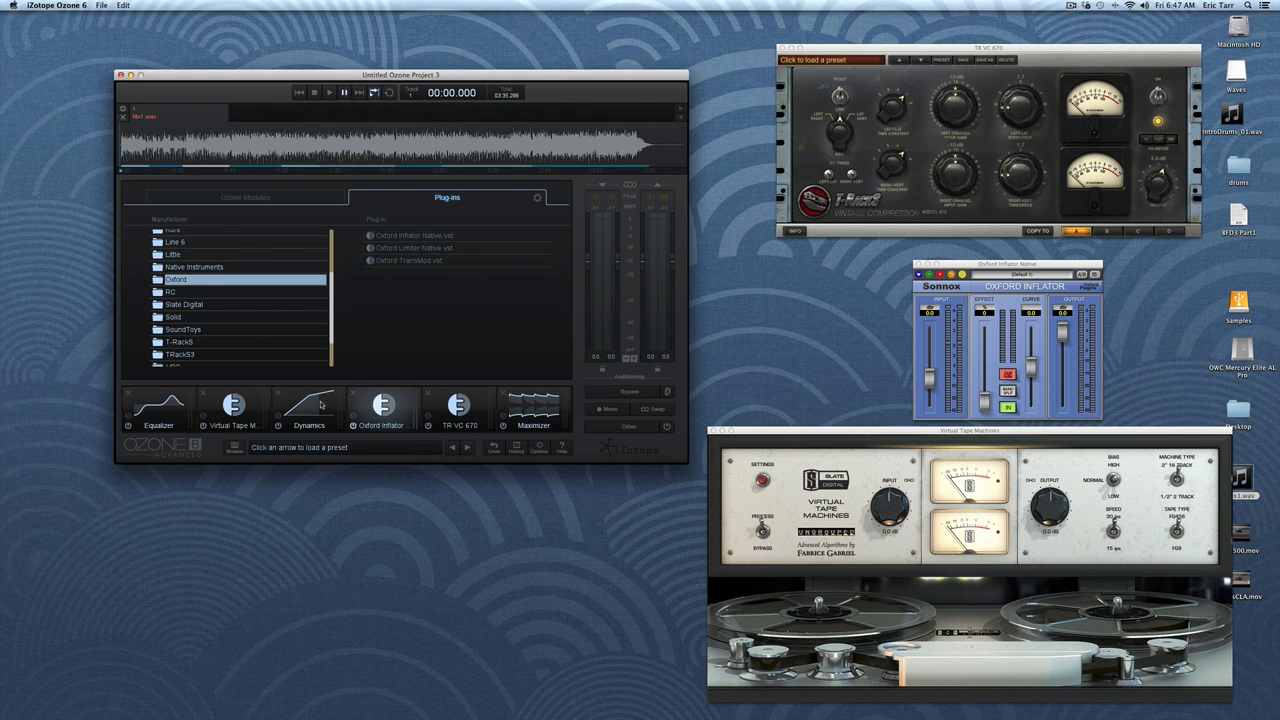
left_click(309, 405)
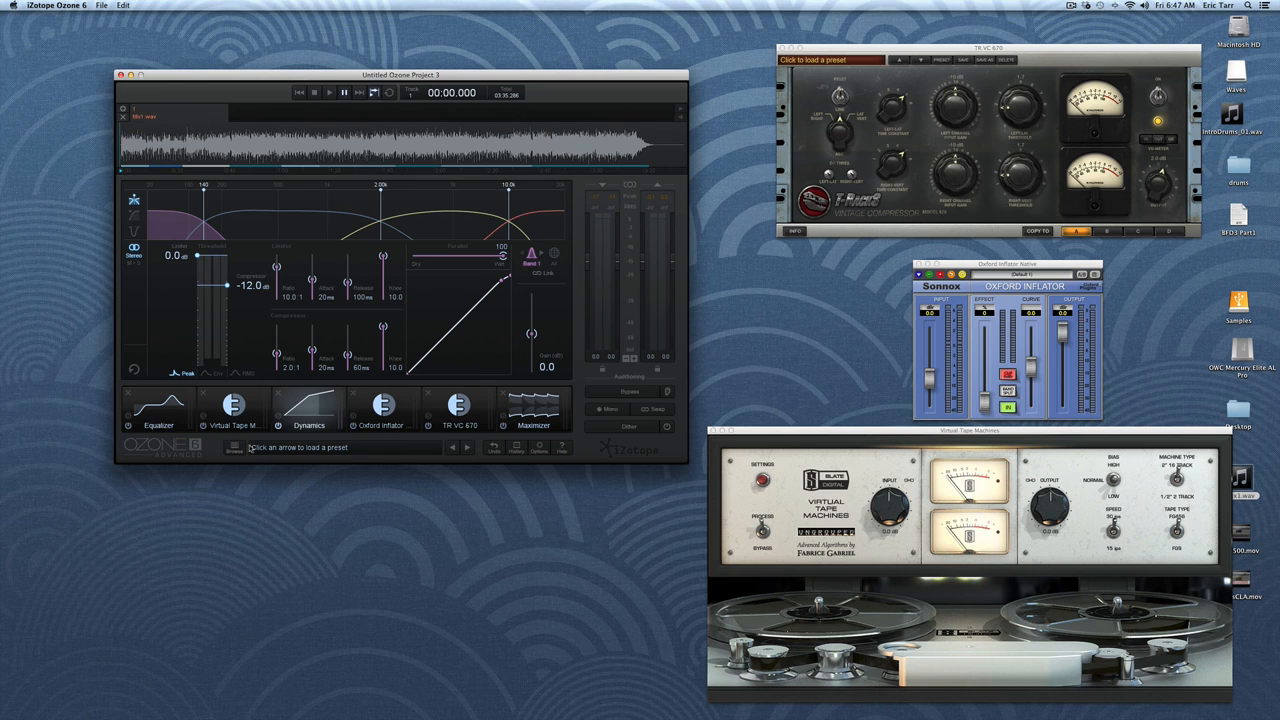
mouse_move(403, 412)
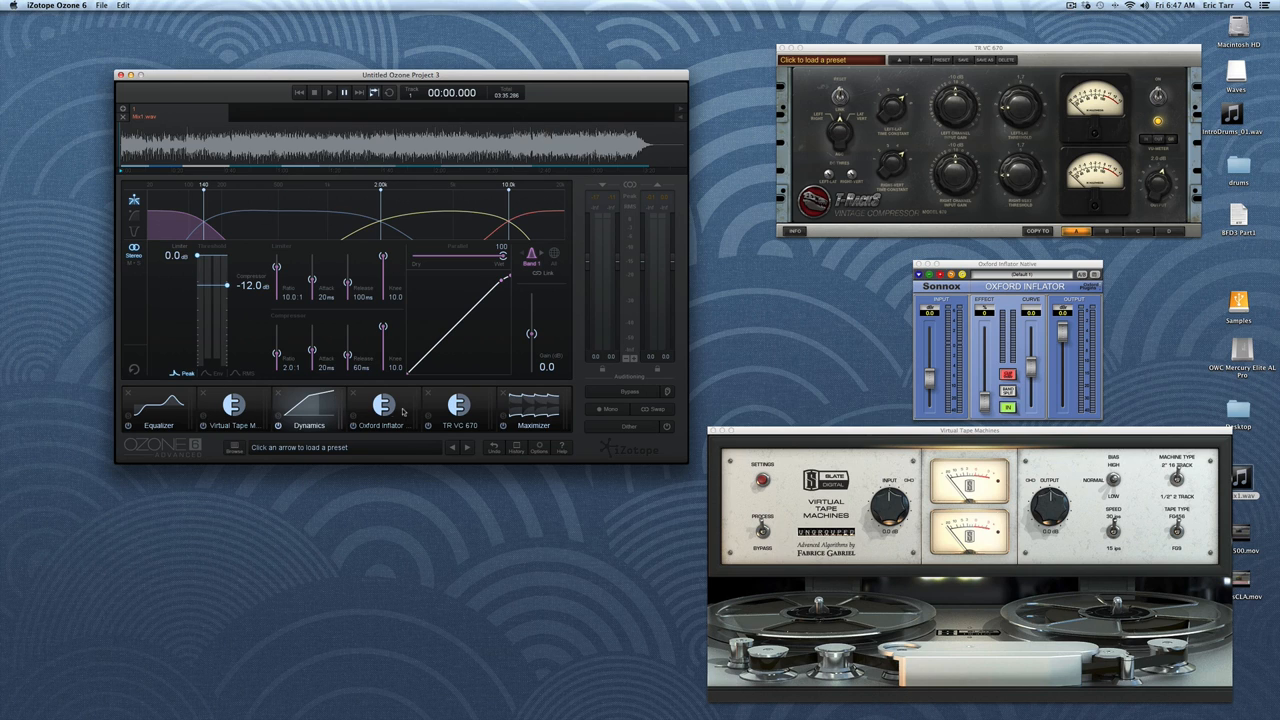
mouse_move(540, 414)
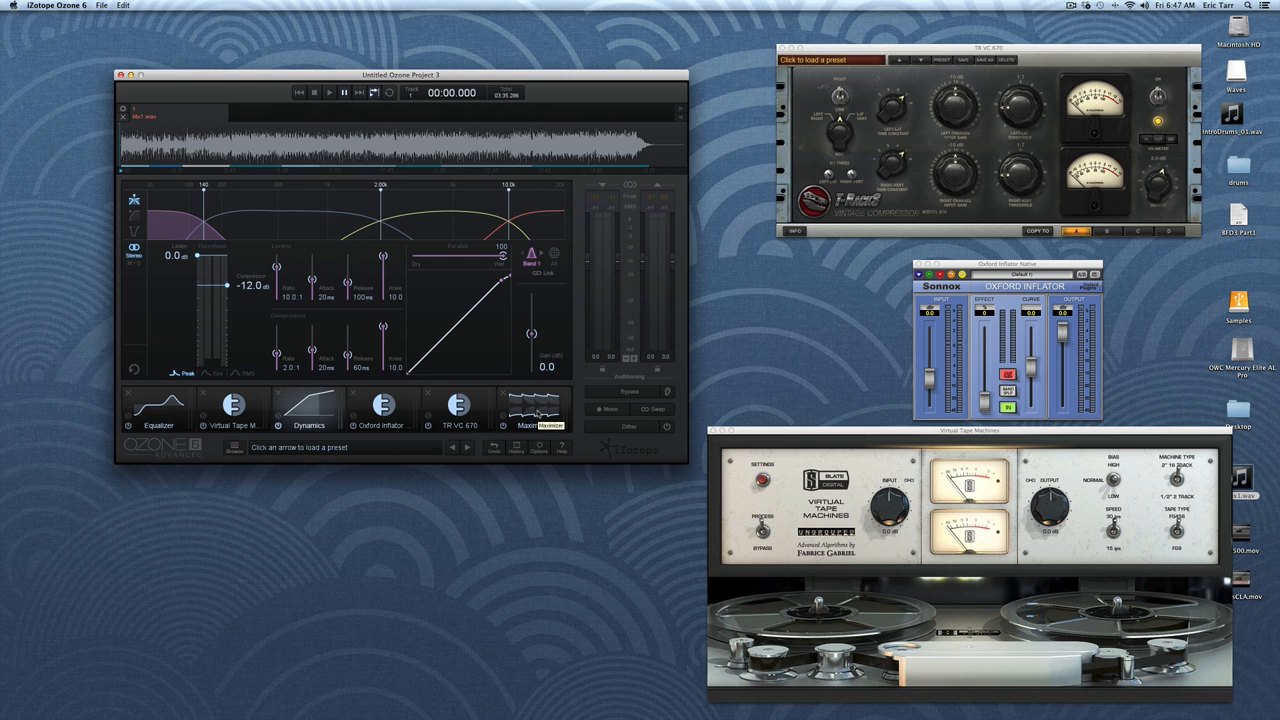
left_click(533, 410)
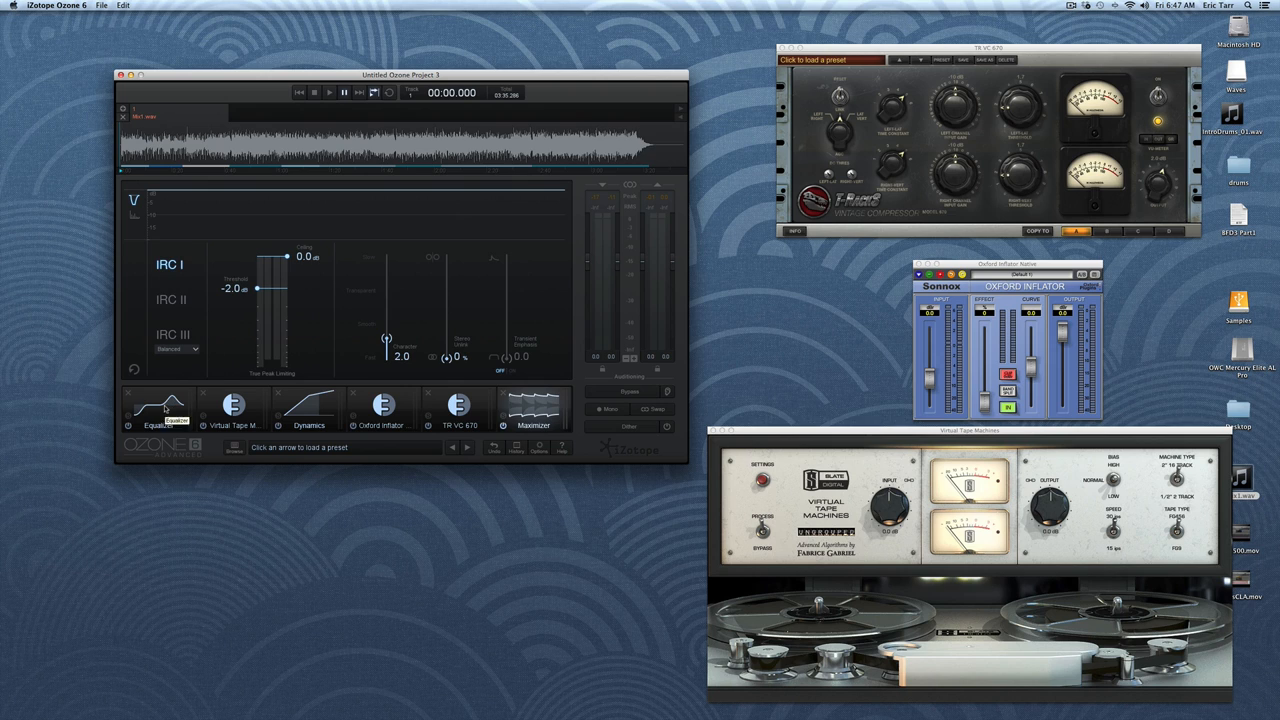
left_click(158, 410)
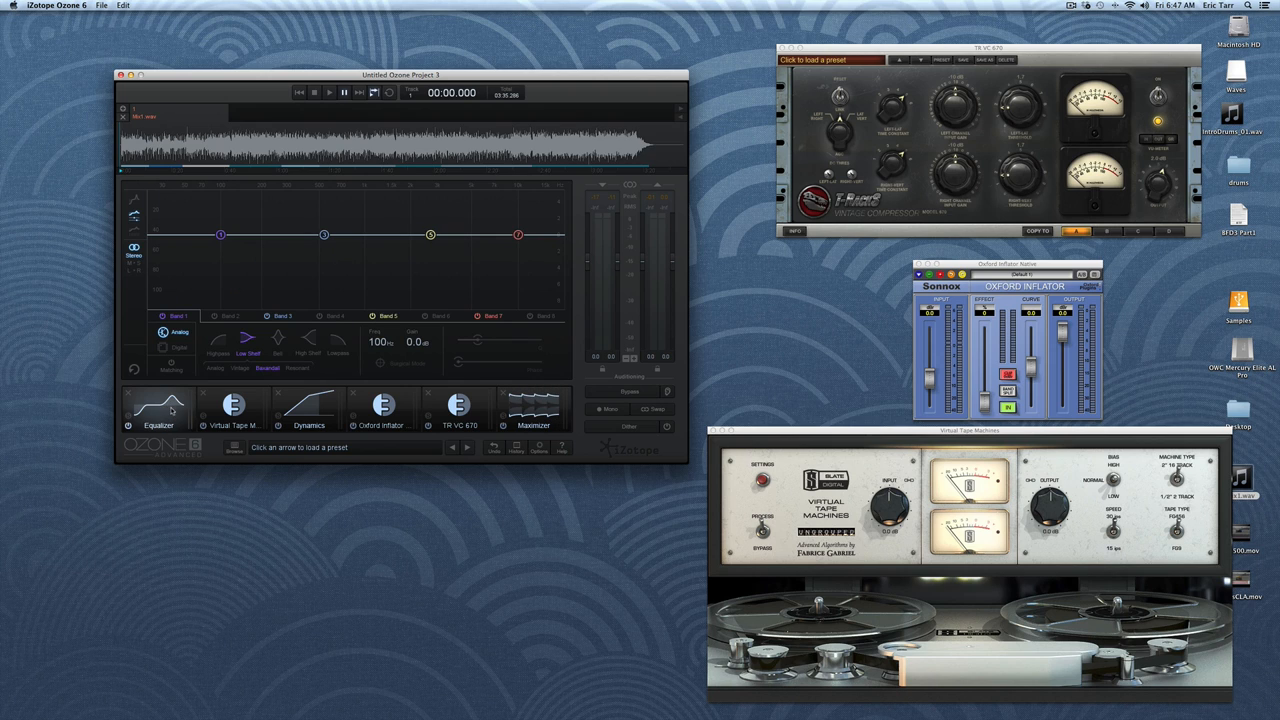
mouse_move(504, 394)
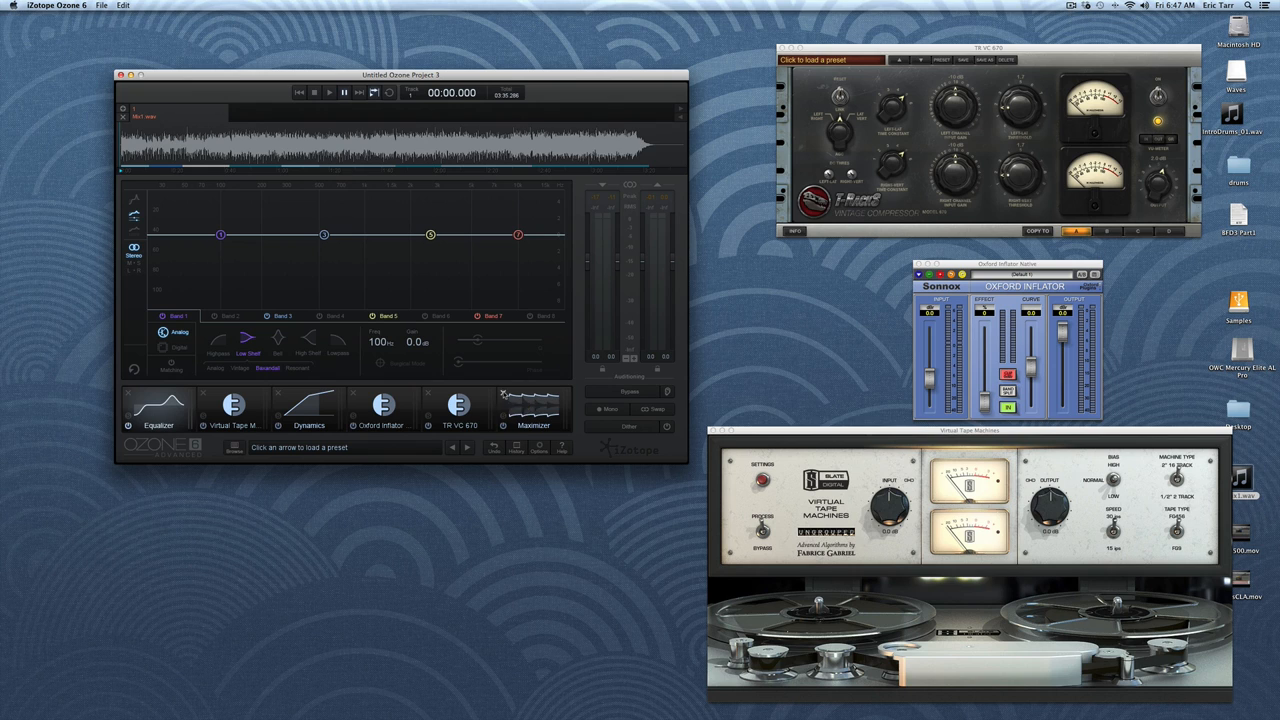
- Remove Maximizer and insert iZotope's Dynamic EQ plug-in after Dynamics
left_click(533, 408)
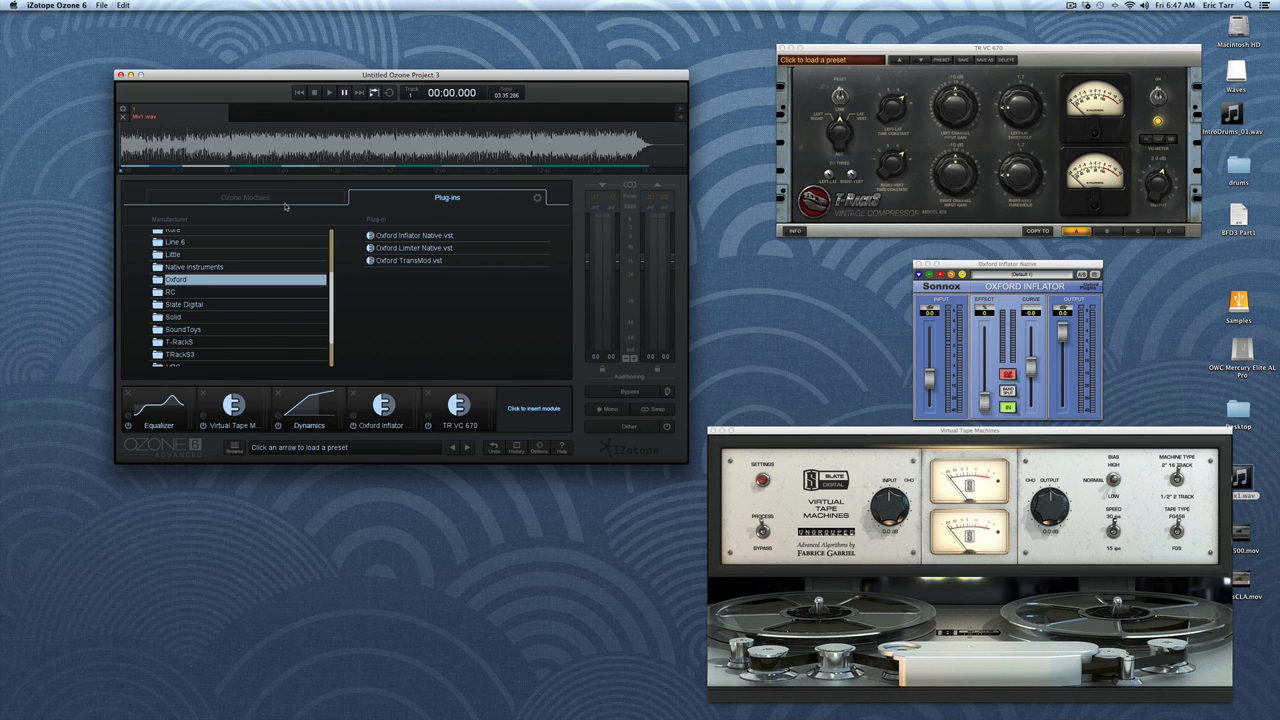
left_click(245, 197)
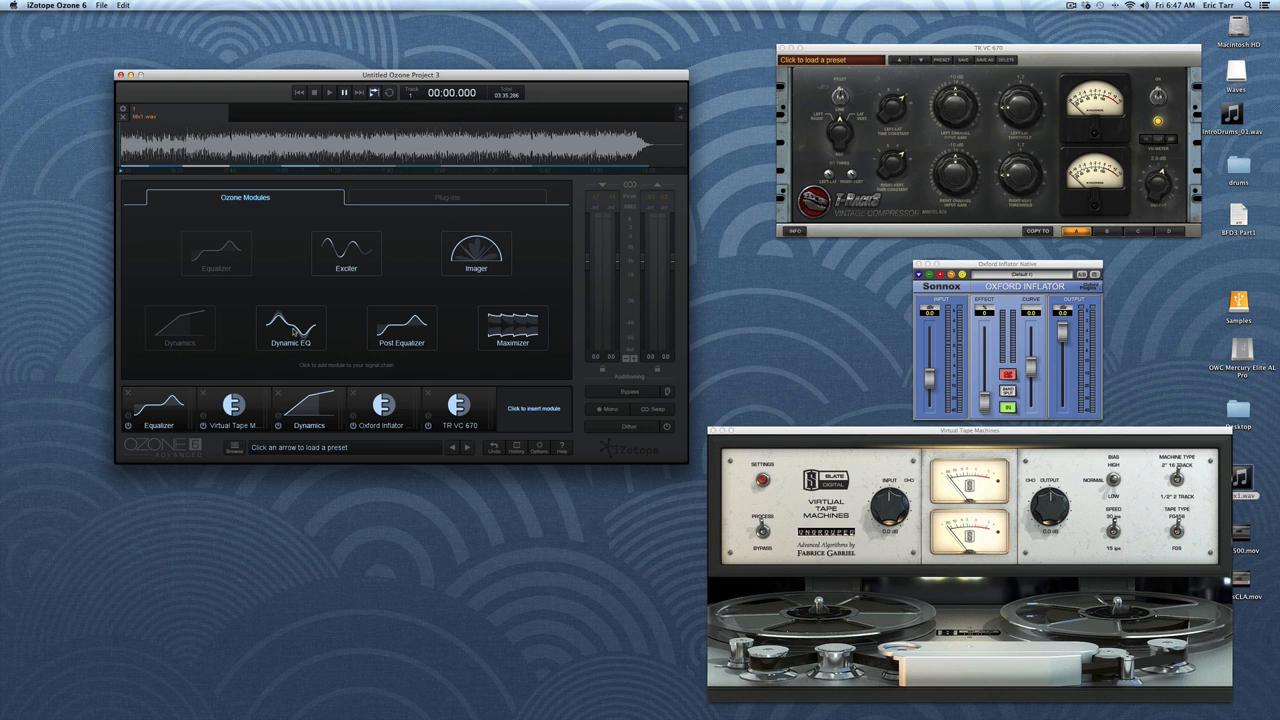
mouse_move(270, 308)
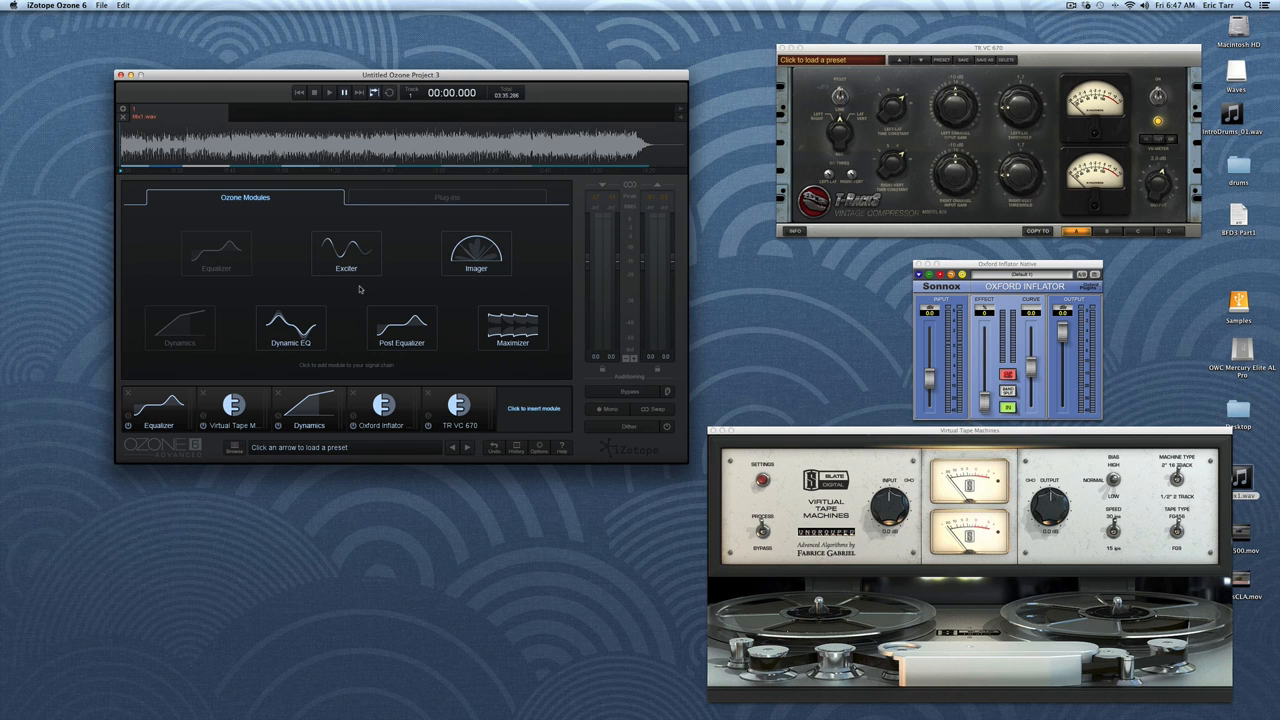
mouse_move(388, 203)
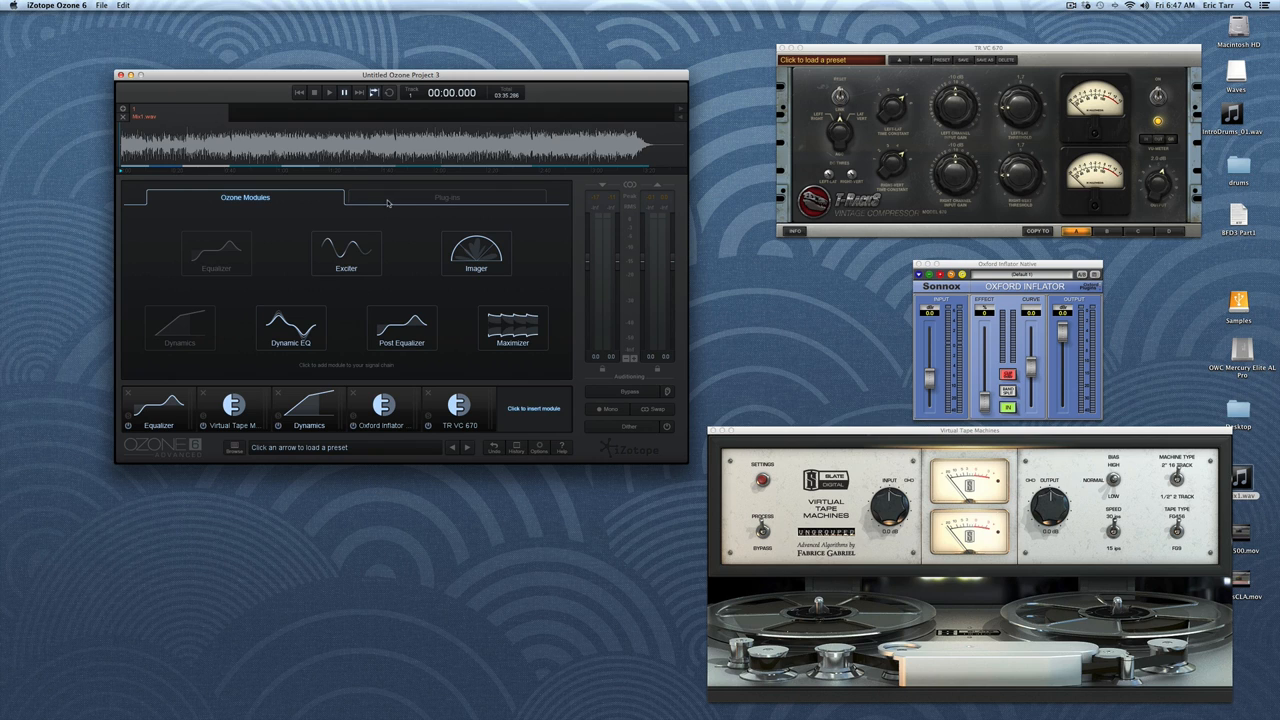
mouse_move(409, 285)
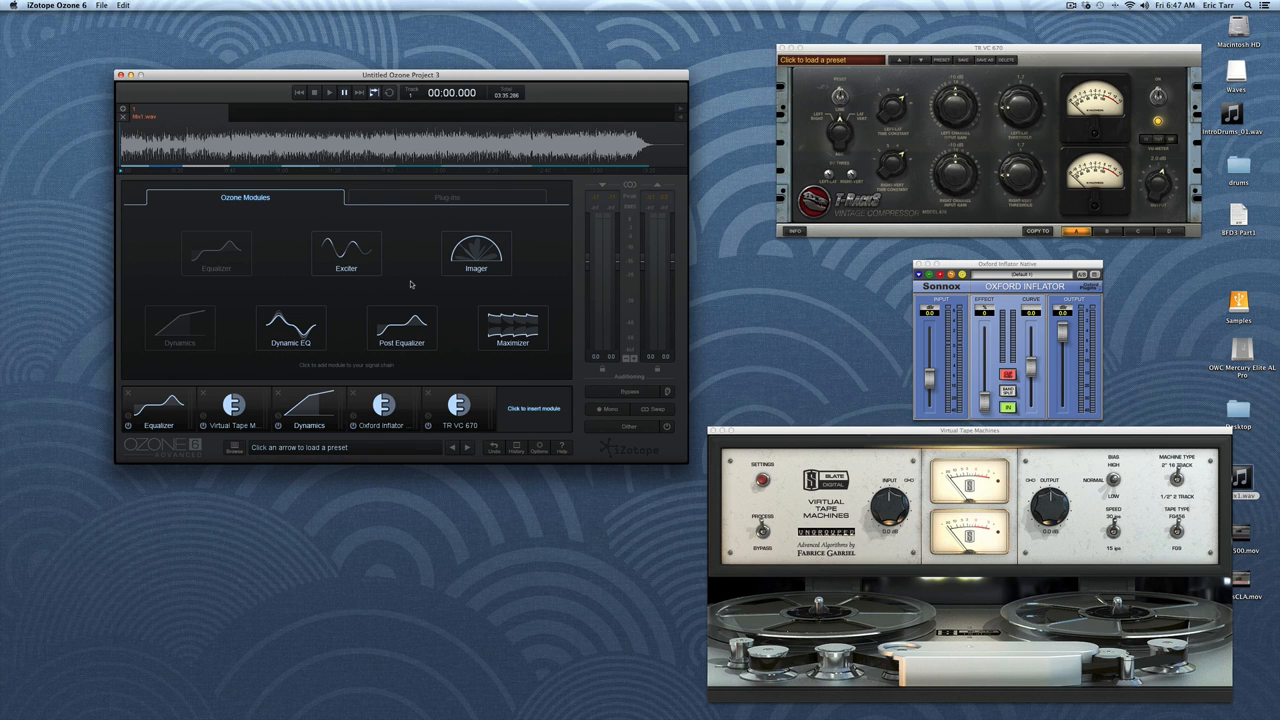
mouse_move(417, 201)
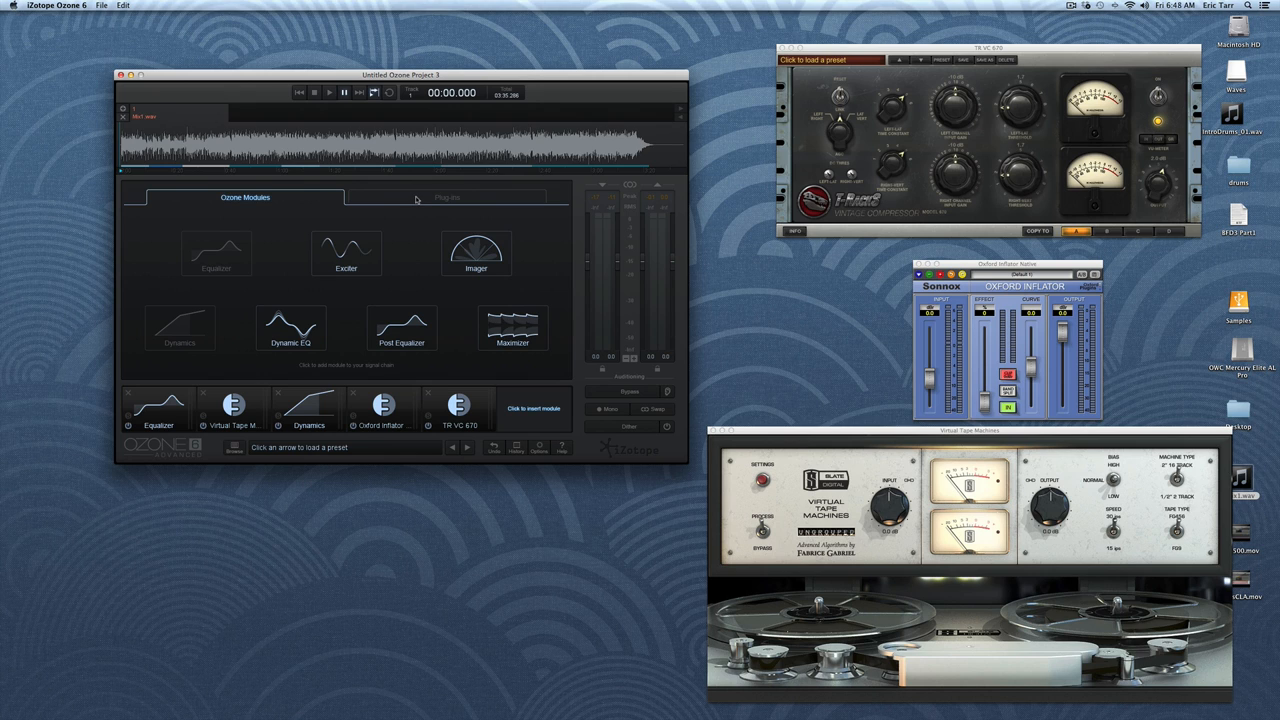
left_click(447, 197)
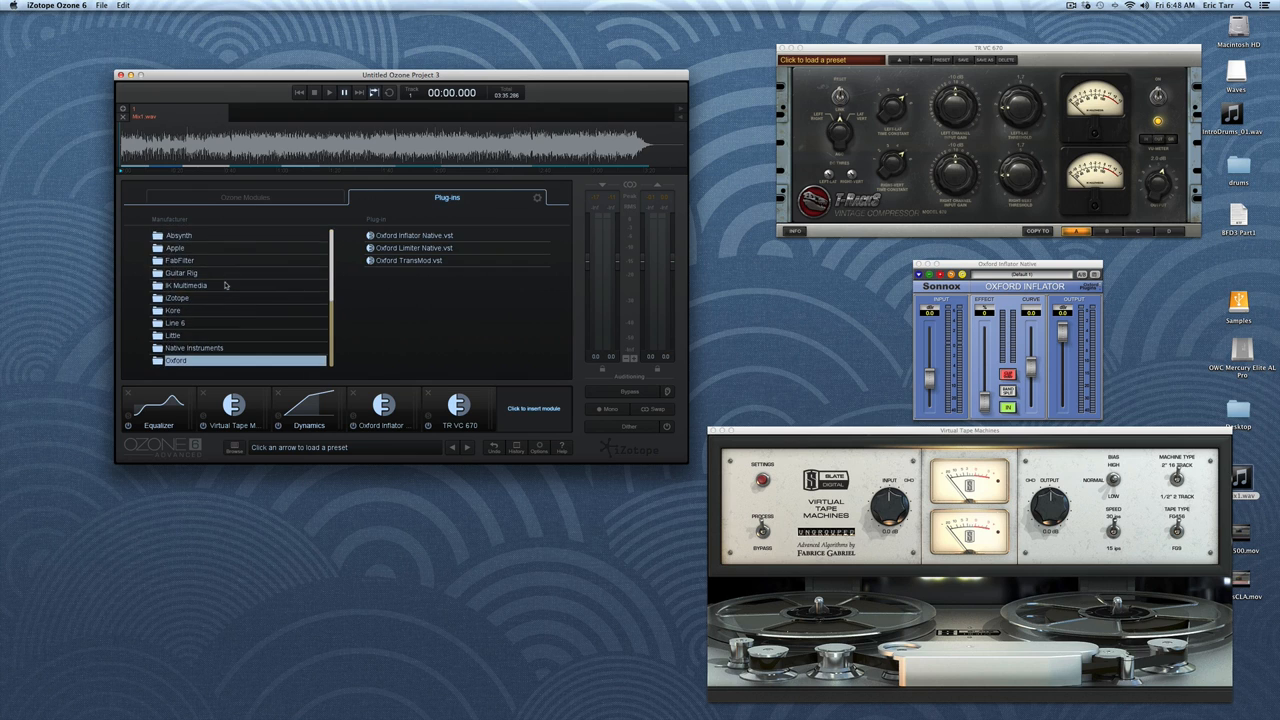
left_click(177, 297)
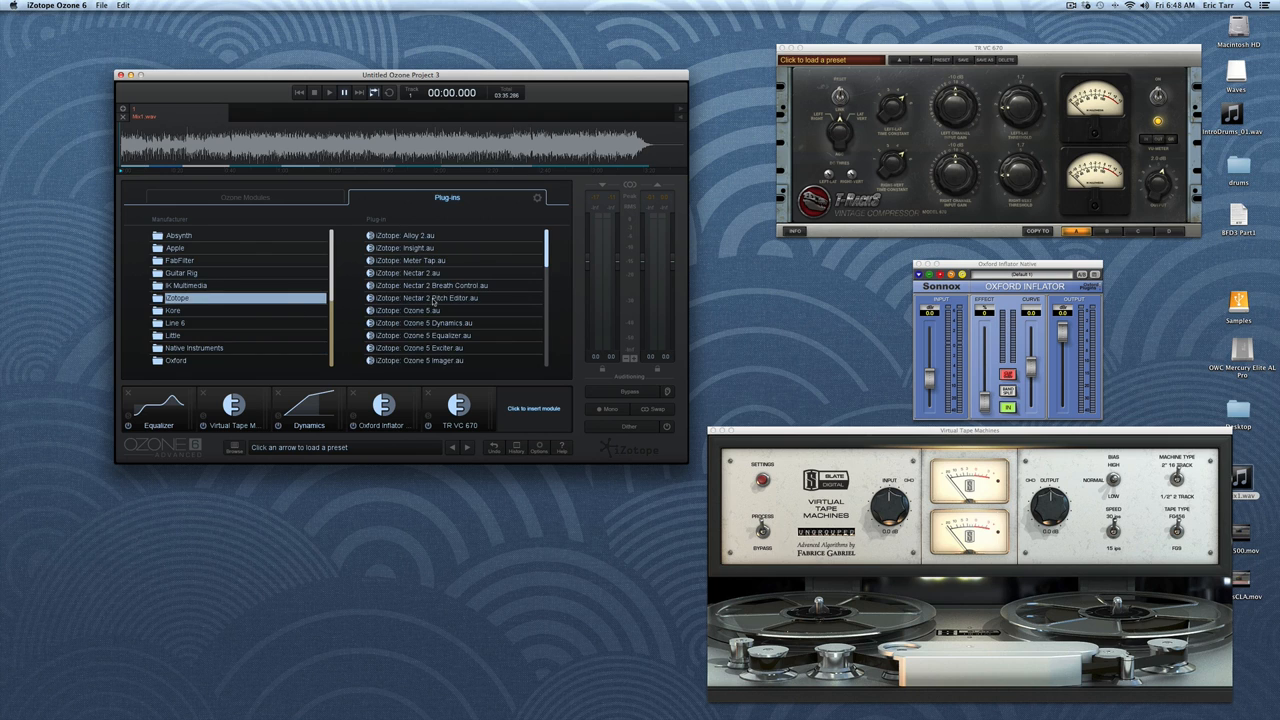
scroll("down", 3)
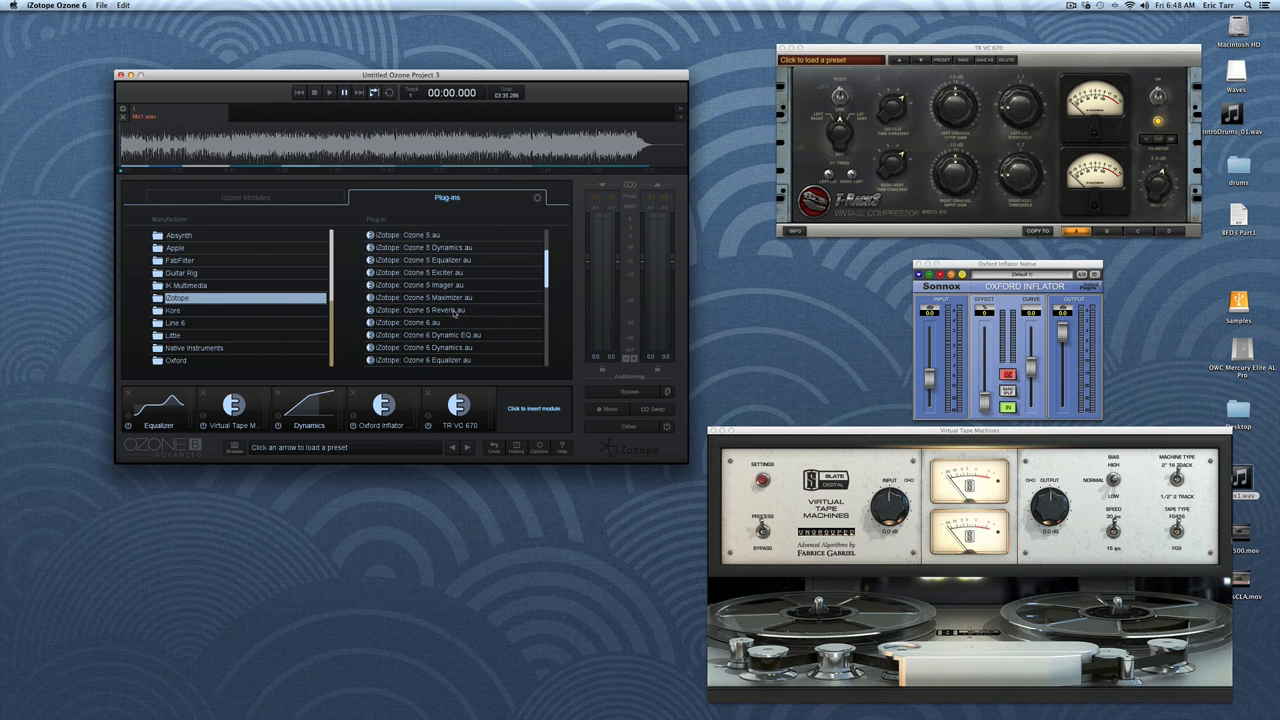
left_click(420, 310)
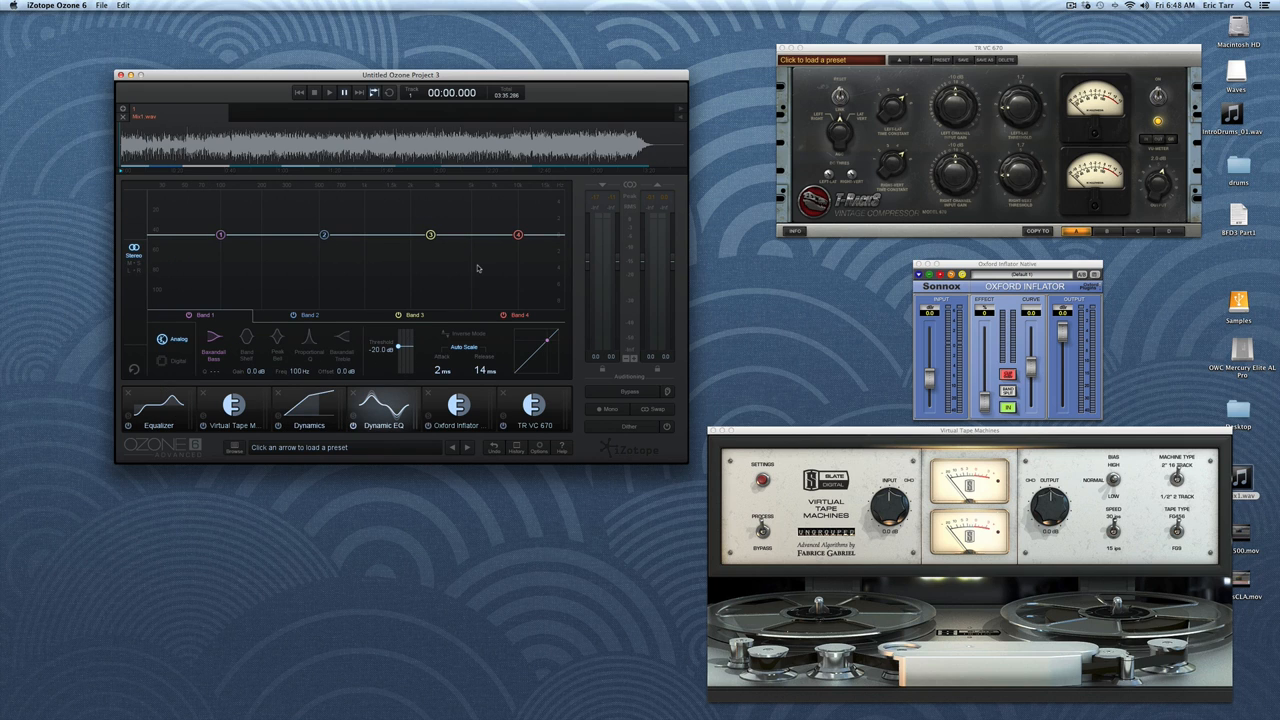
- Raise Dynamic EQ band 3 by 2.6 dB near 2.65 kHz and start playback
left_click(309, 410)
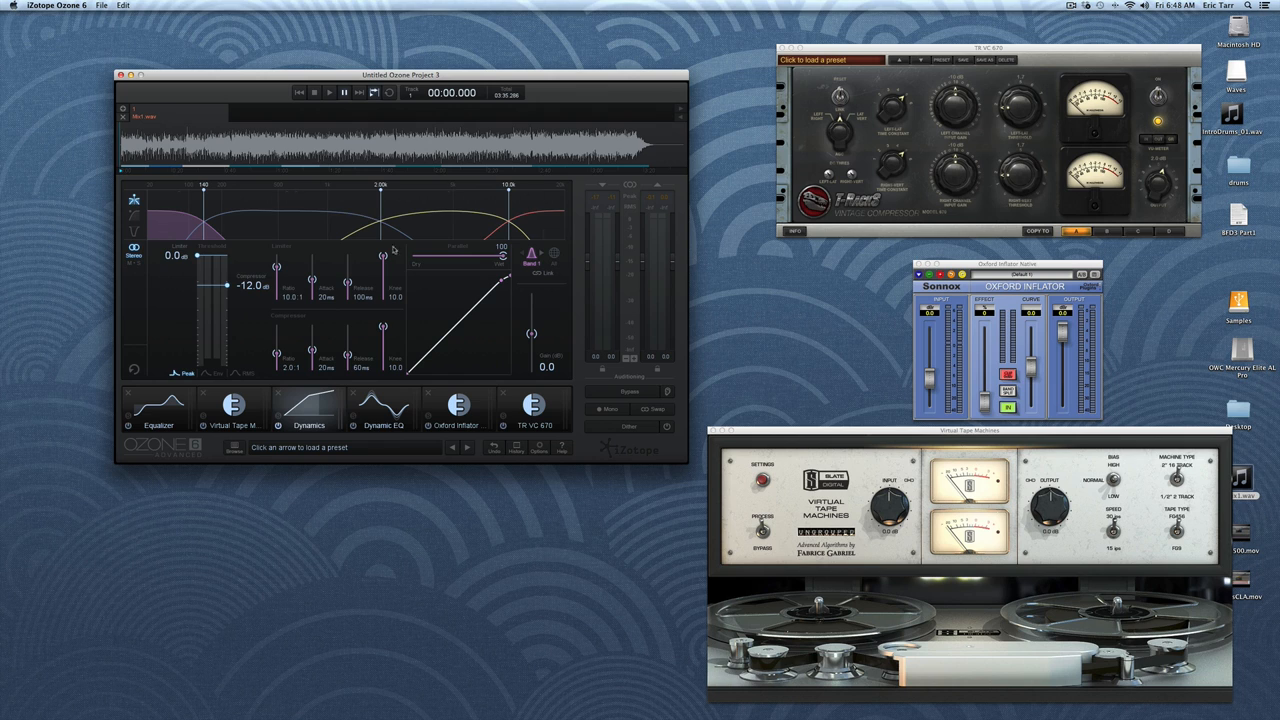
left_click(383, 410)
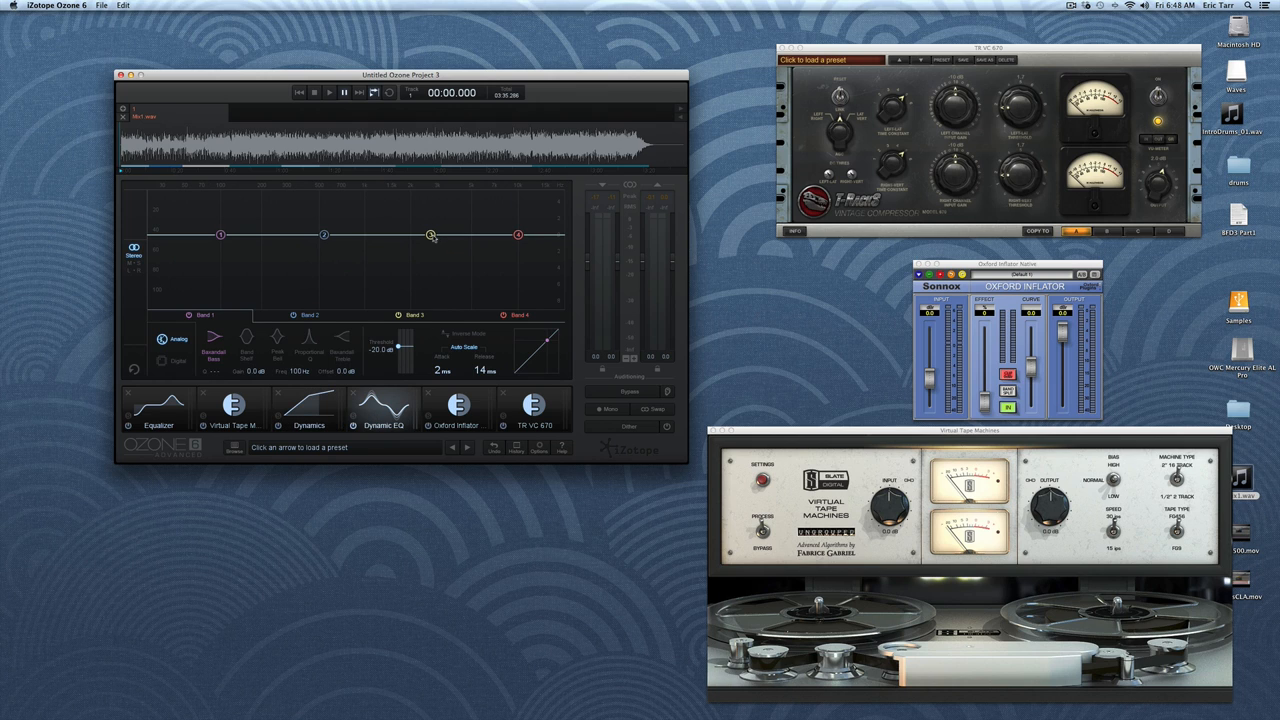
left_click_drag(430, 235, 430, 212)
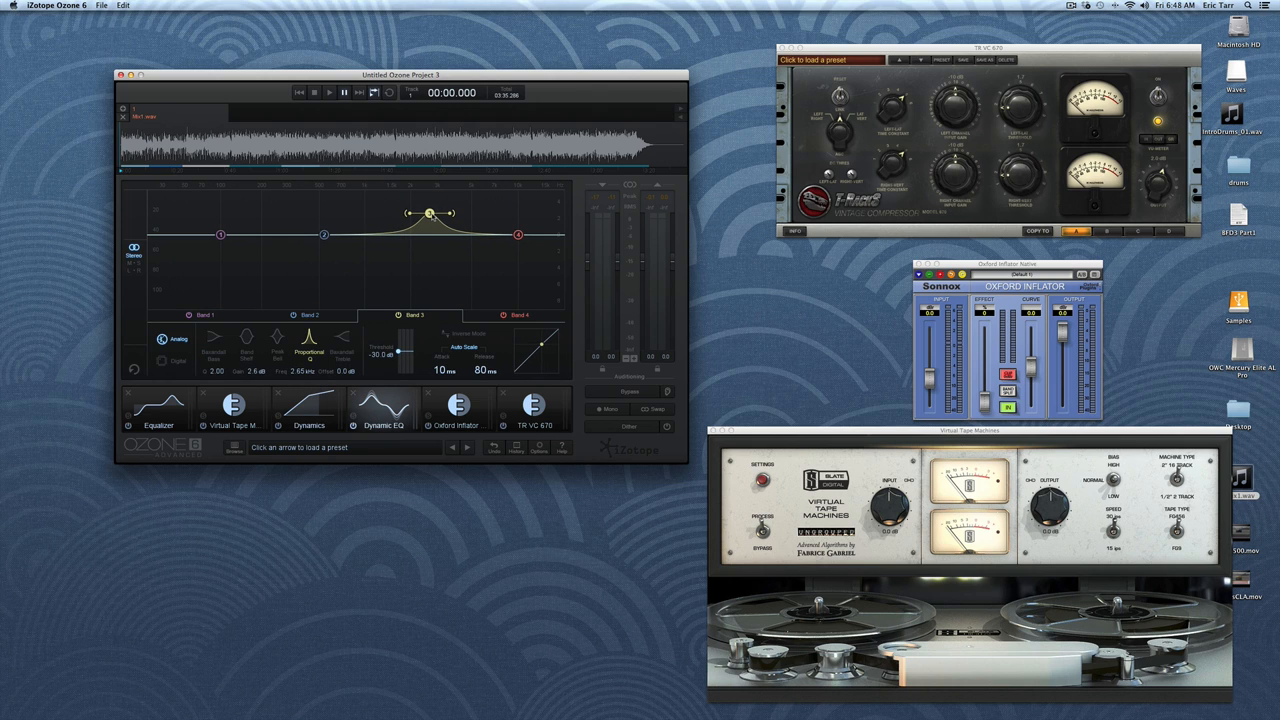
mouse_move(434, 239)
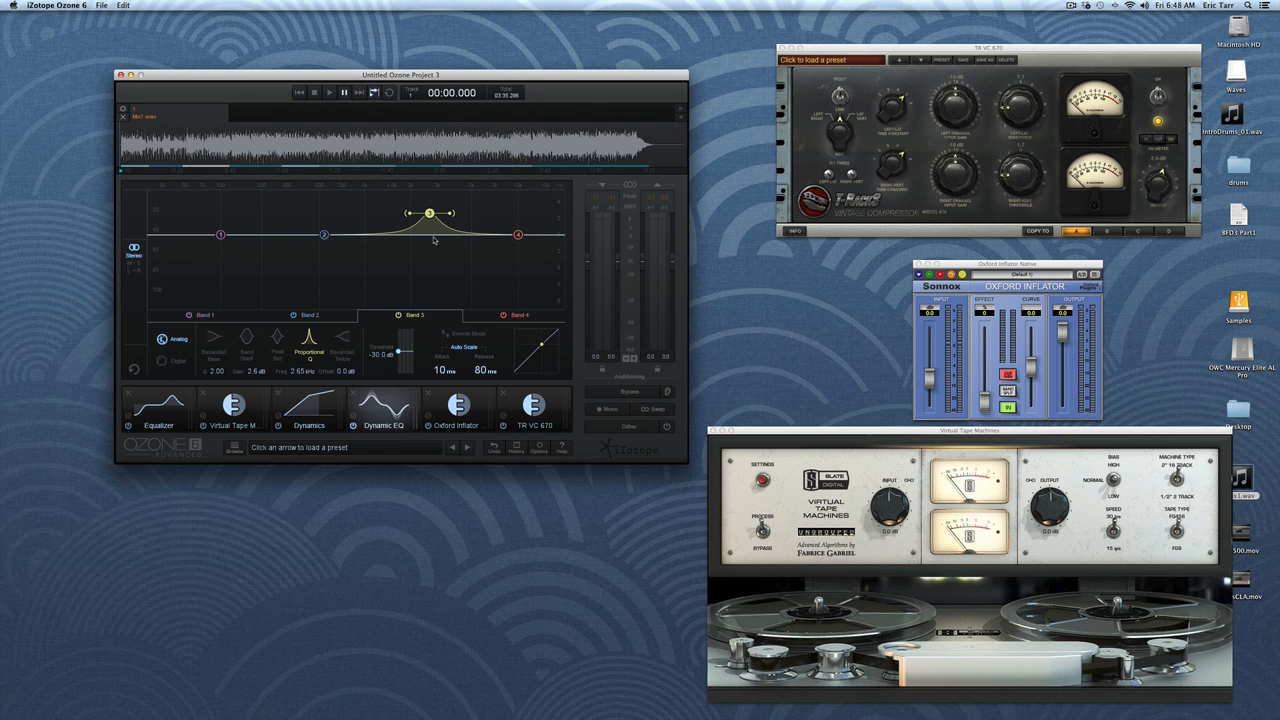
left_click(328, 92)
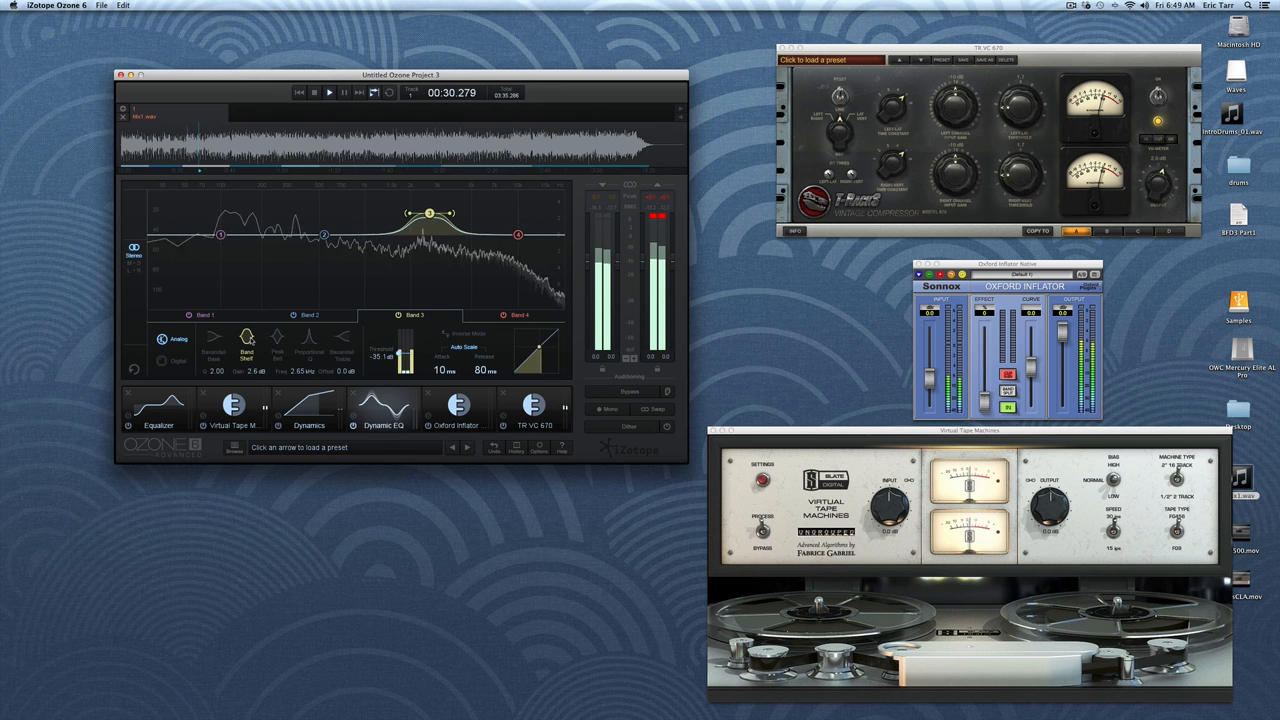
- Stop playback and show the Dynamics compressor and limiter settings
left_click(327, 92)
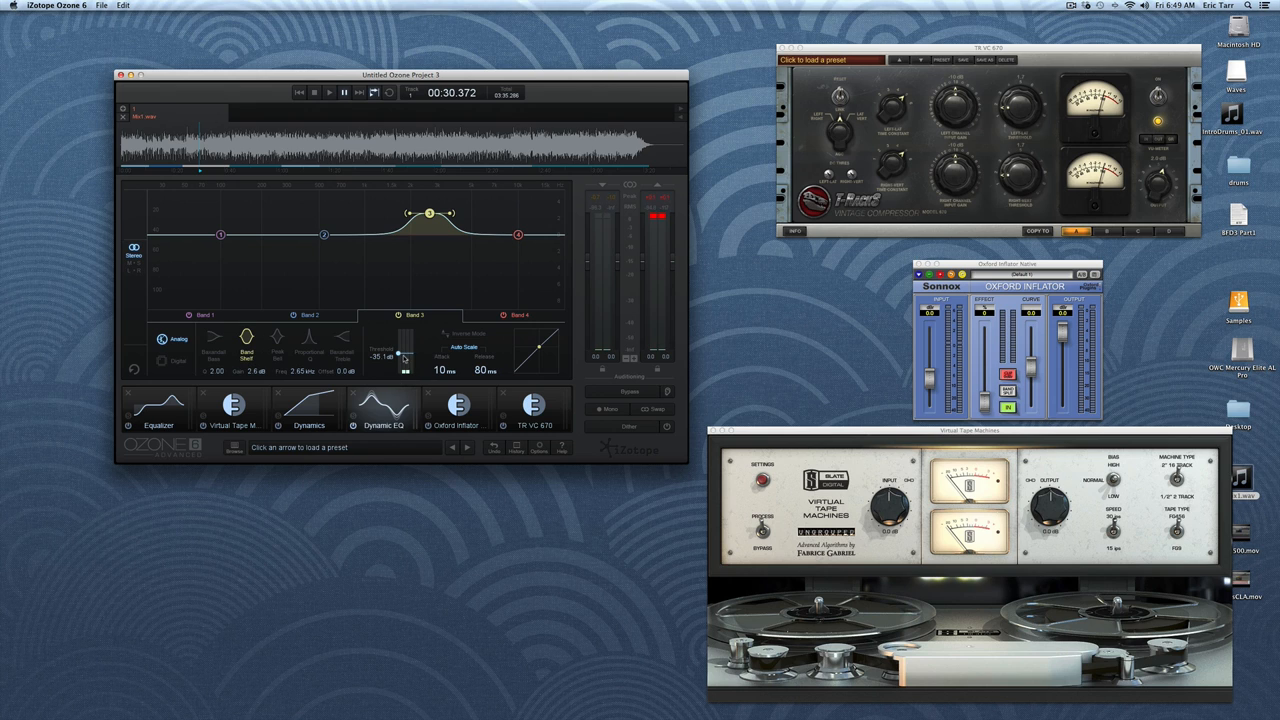
left_click(309, 410)
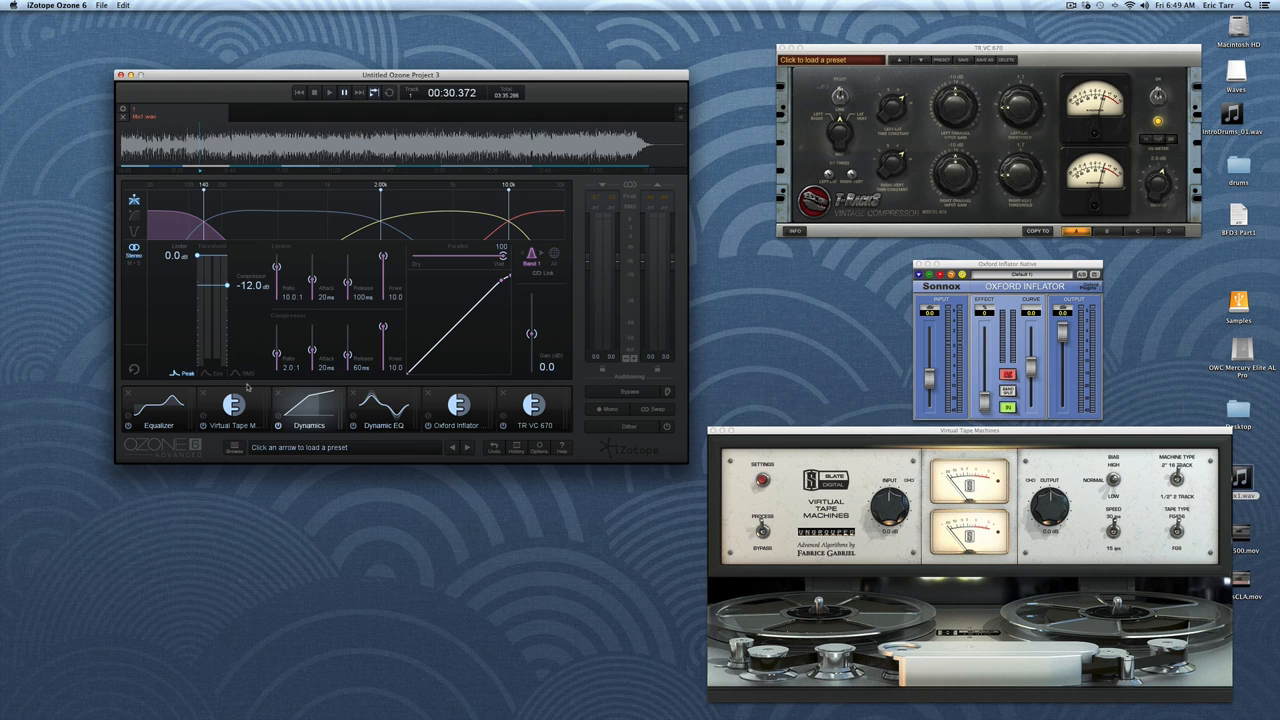
- Move the Dynamic EQ slot ahead of Dynamics in the module chain
left_click(384, 405)
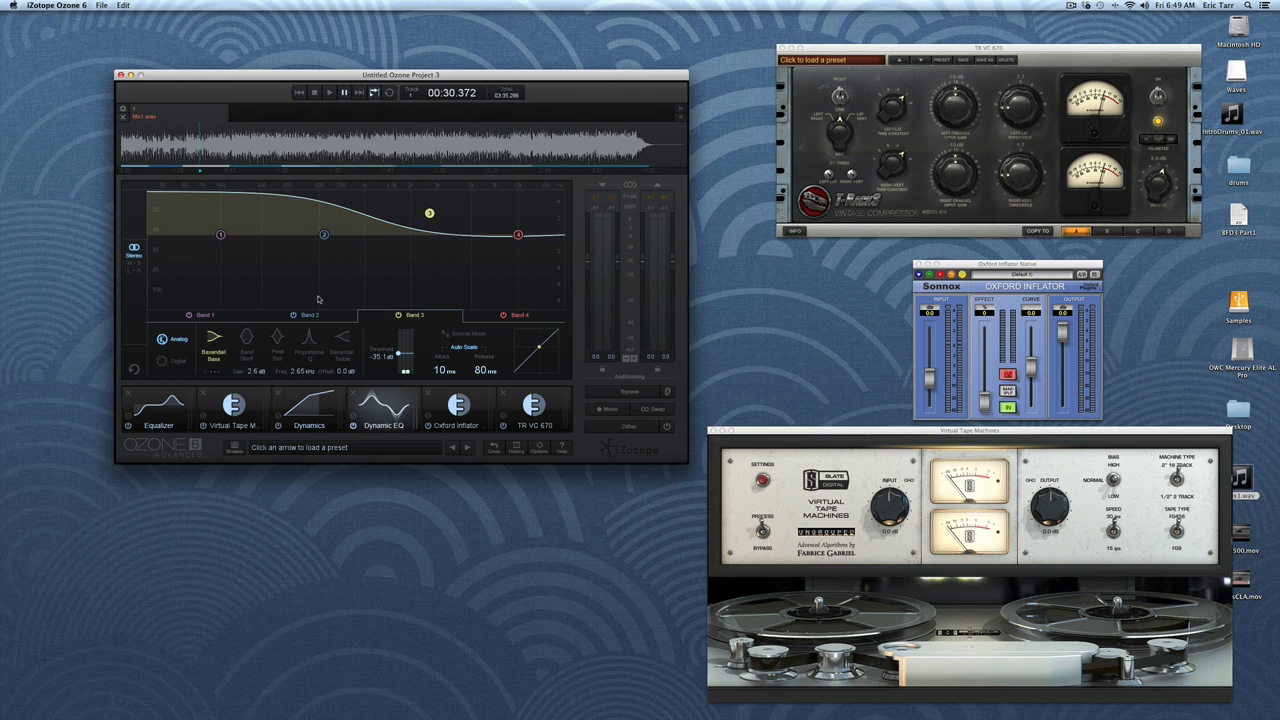
left_click_drag(429, 213, 427, 229)
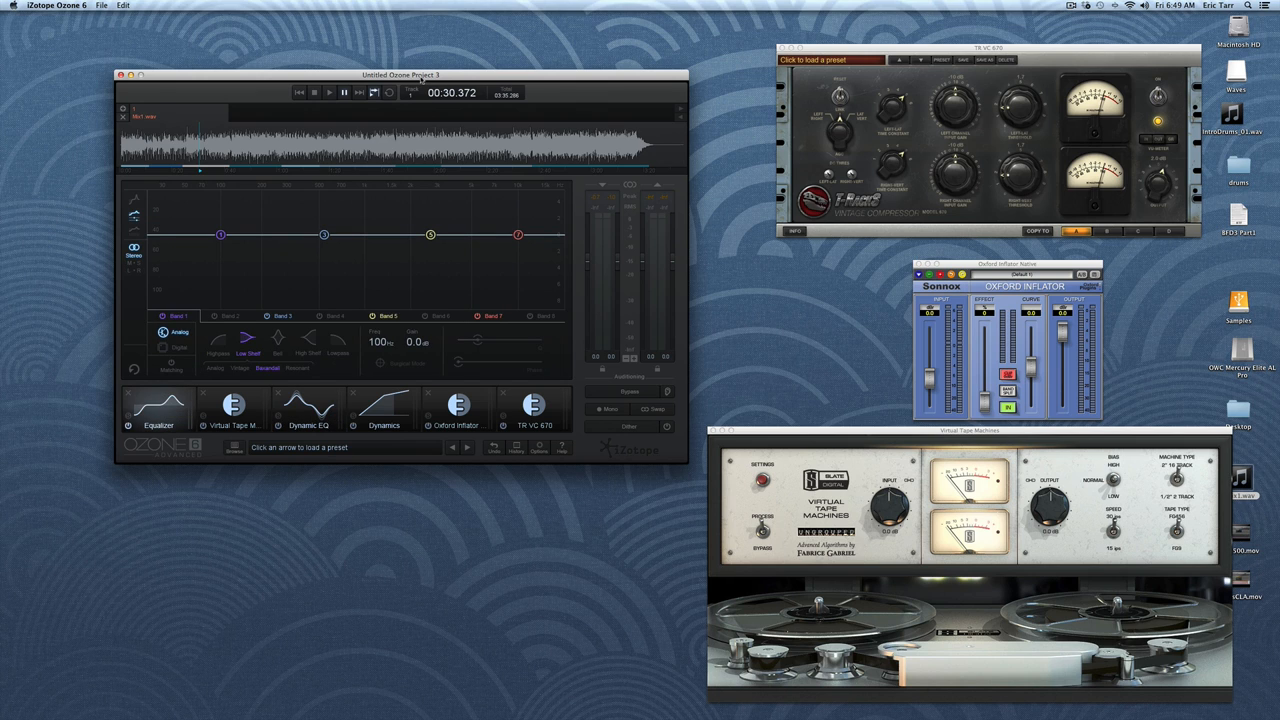
mouse_move(475, 307)
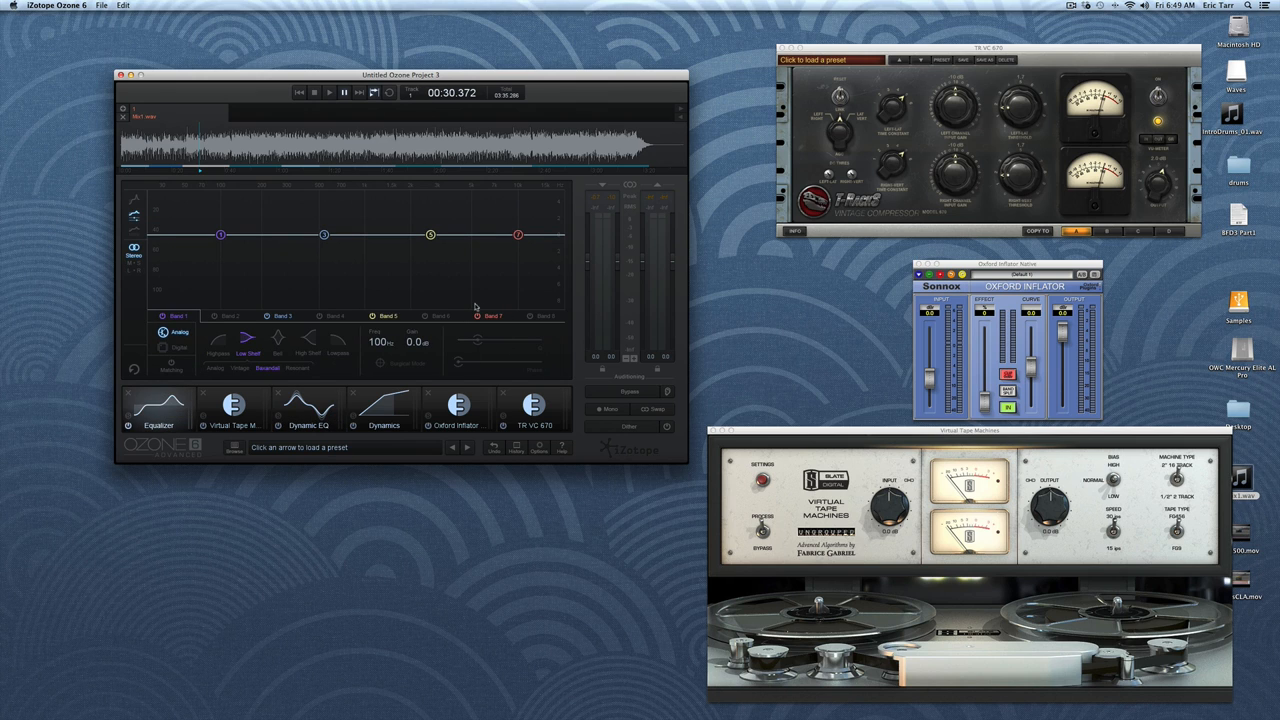